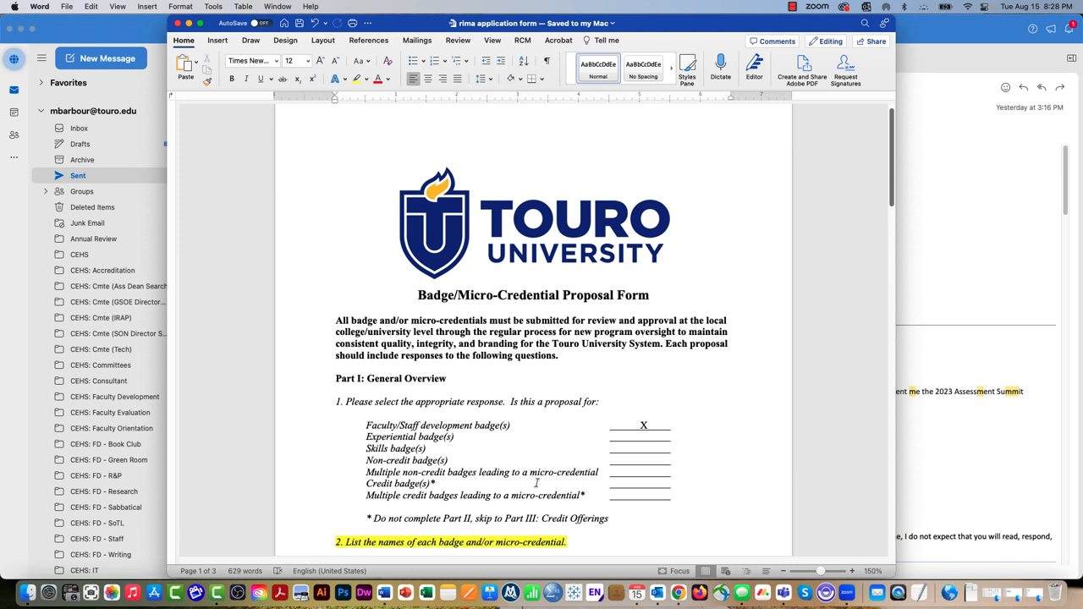
# Scroll through the proposal form and type placeholder slashes in the answer fields
pyautogui.scroll(-3)
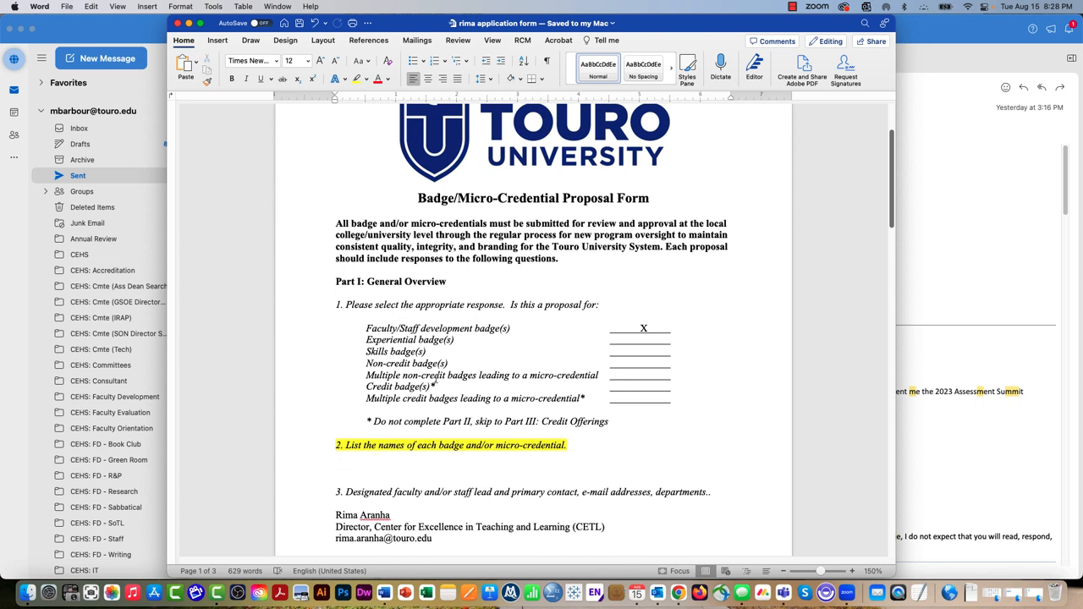
pyautogui.moveTo(433, 377)
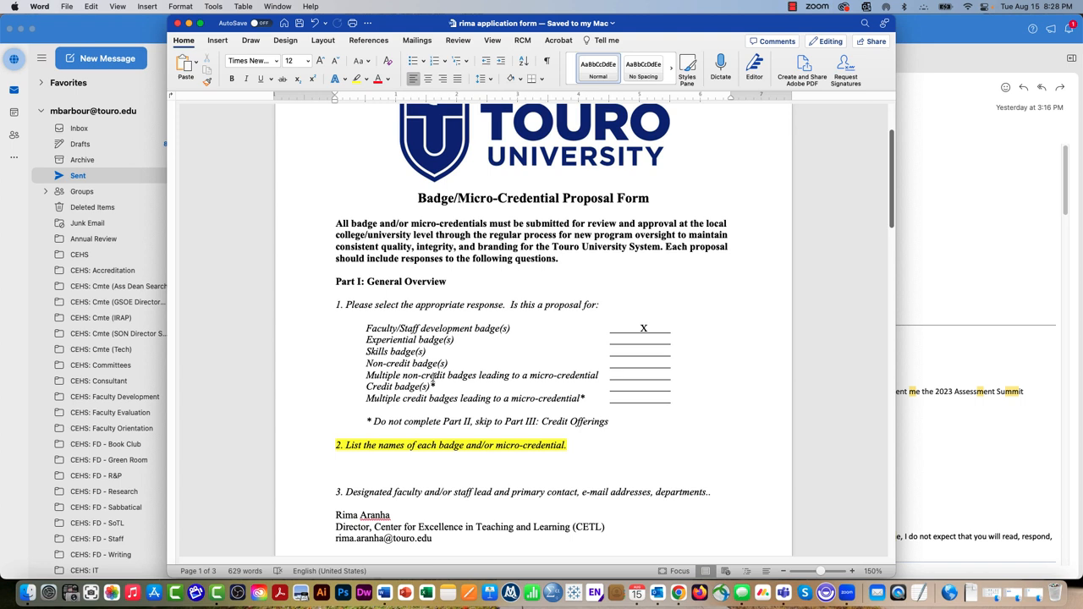
pyautogui.moveTo(369, 453)
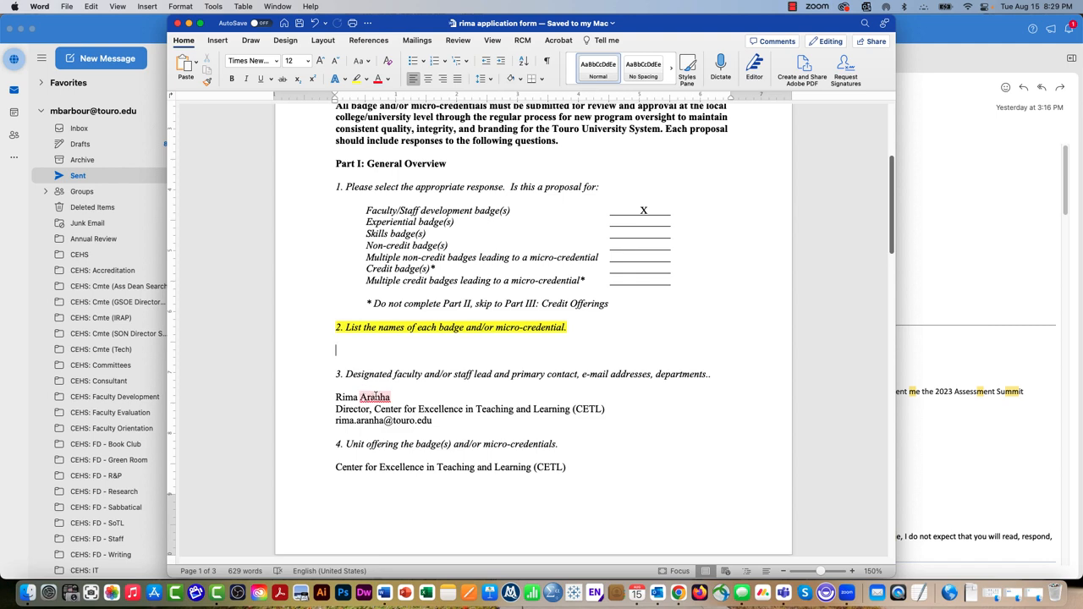
pyautogui.scroll(-3)
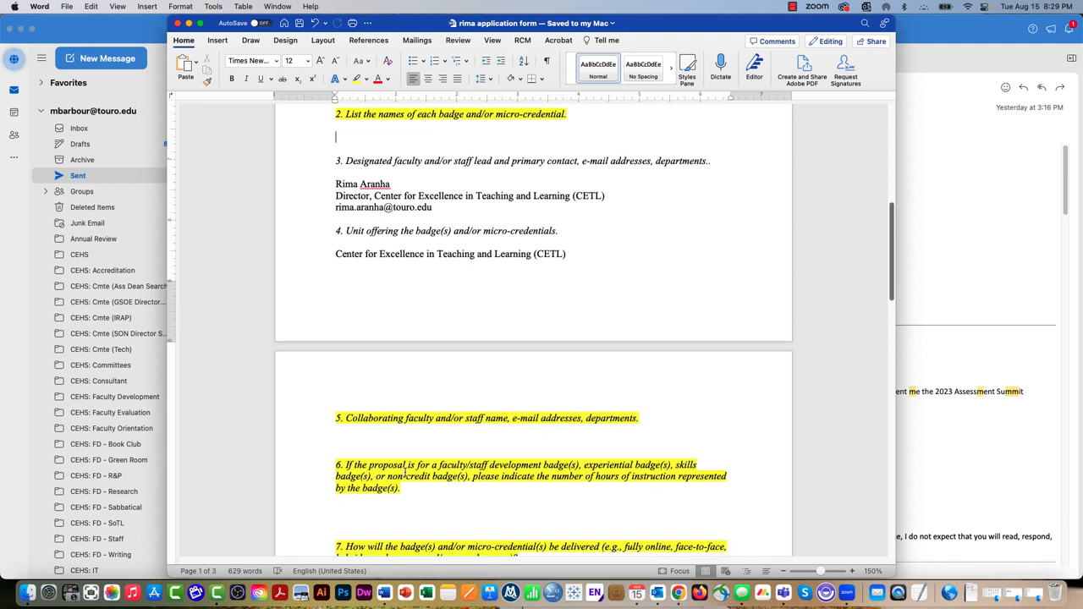
pyautogui.scroll(-3)
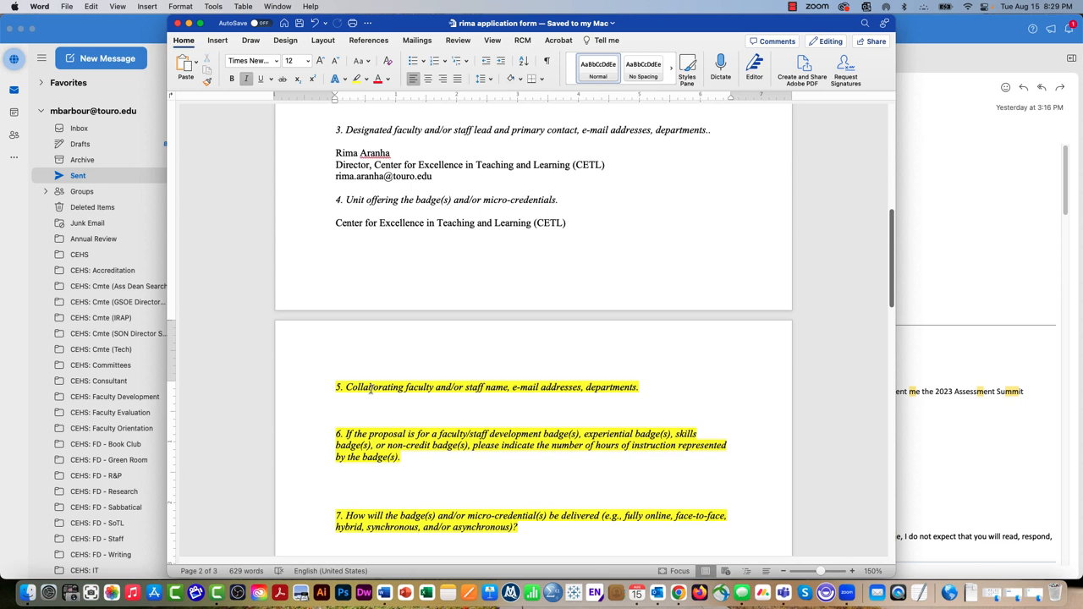
pyautogui.write('/')
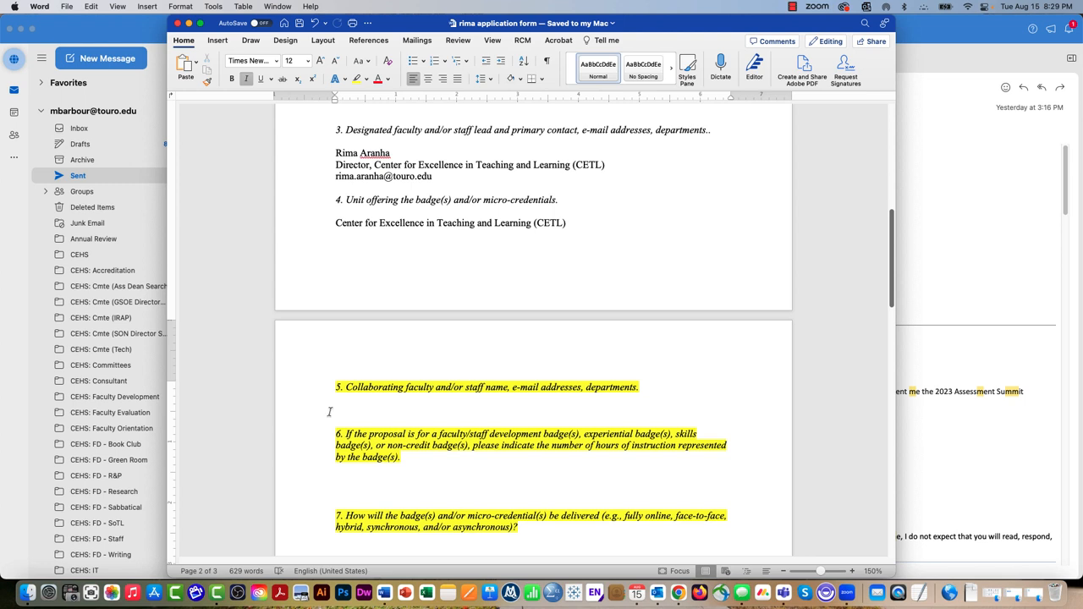
pyautogui.moveTo(335, 407)
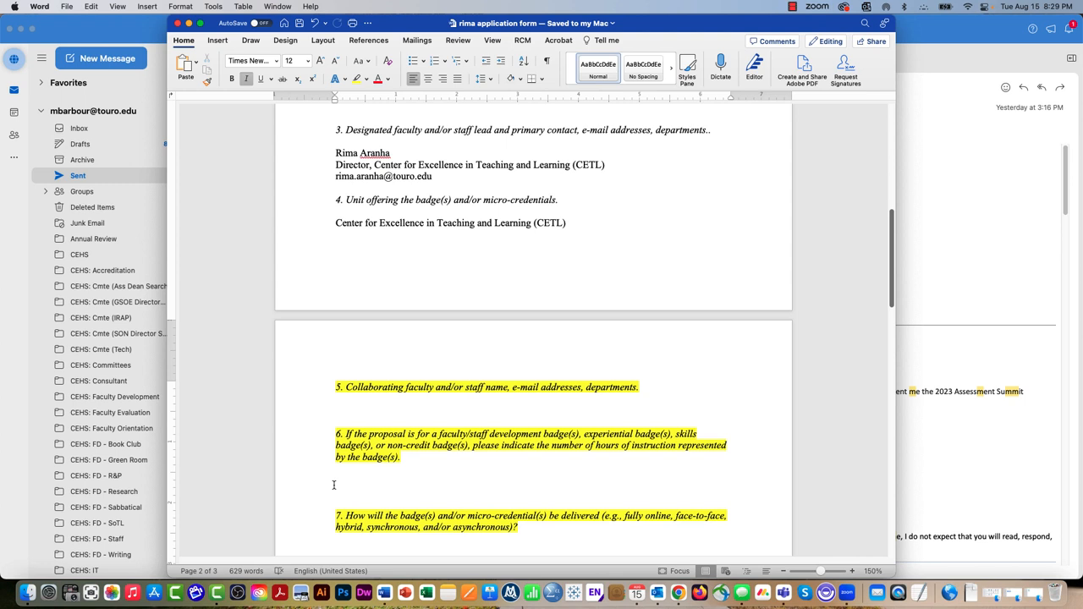
pyautogui.write('/')
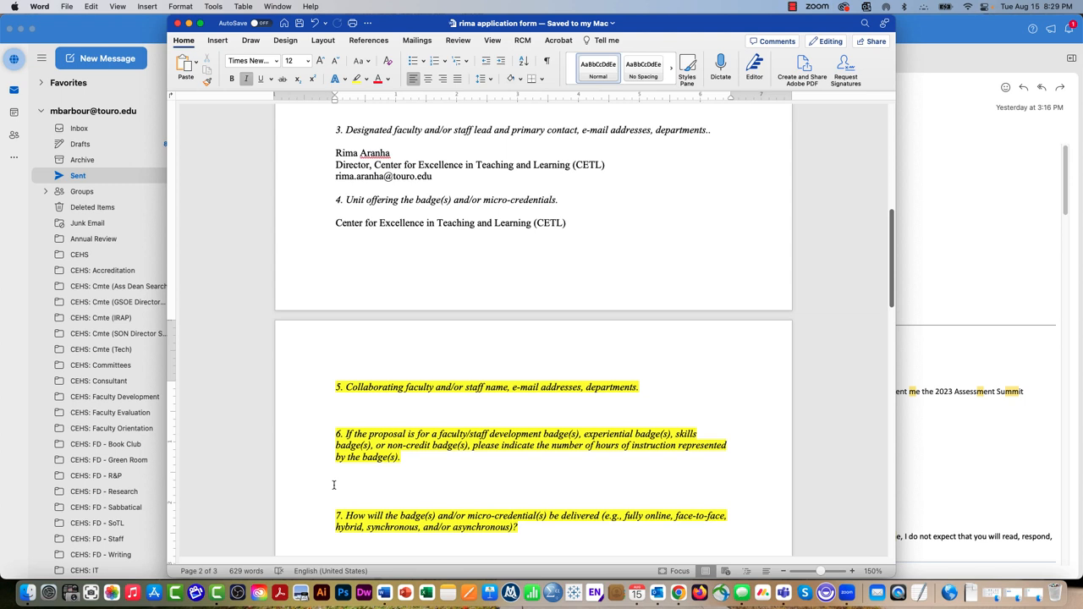
pyautogui.write('/')
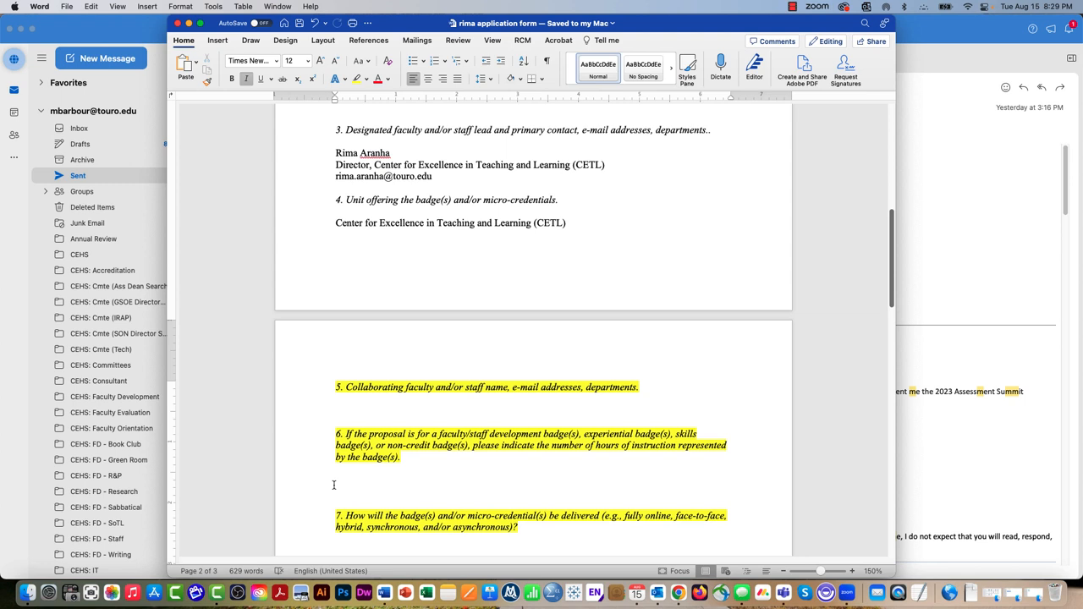
pyautogui.write('/')
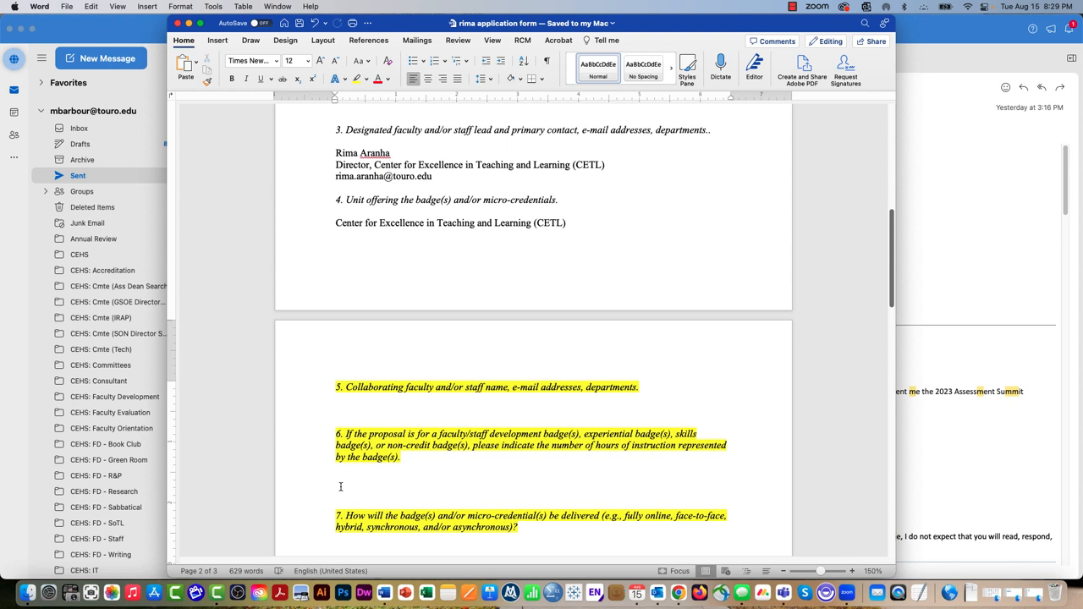
# Bring up the Module Making Workshop badge in Canvas Badges and select its description text
pyautogui.click(337, 490)
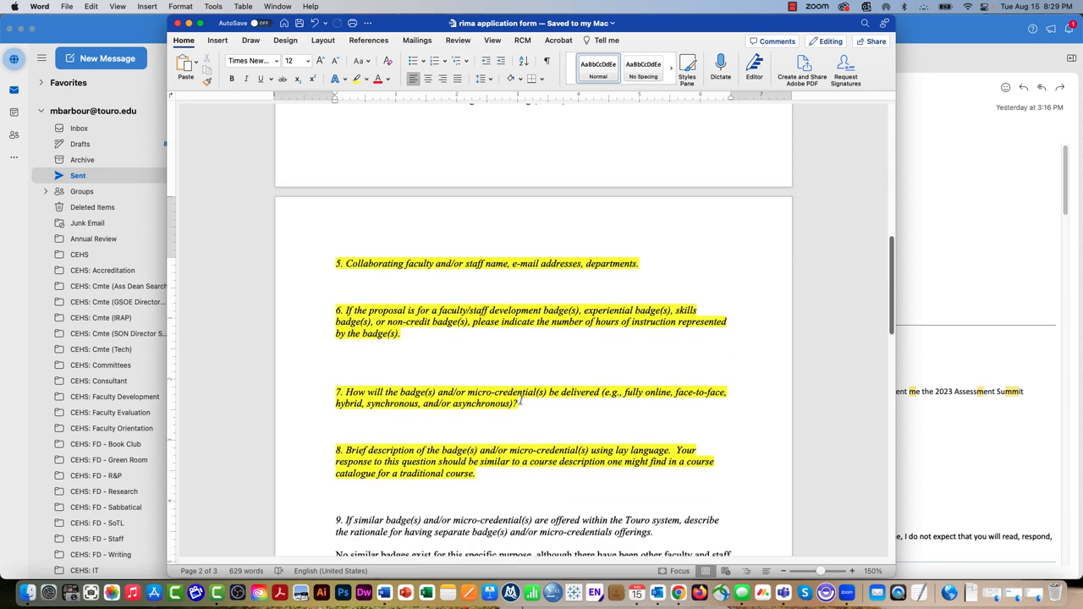
pyautogui.click(335, 368)
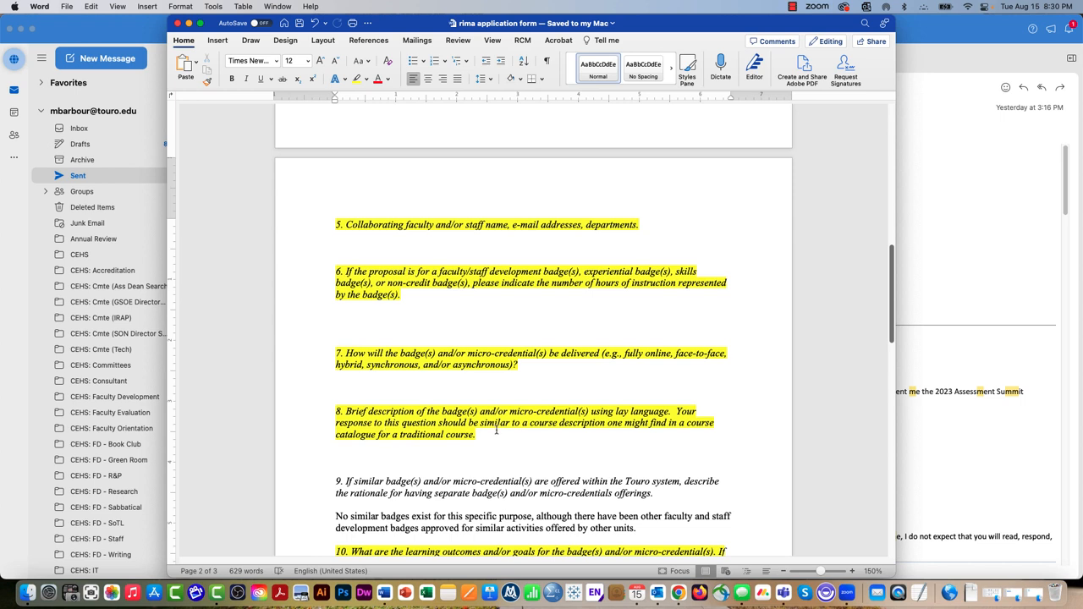
pyautogui.click(335, 457)
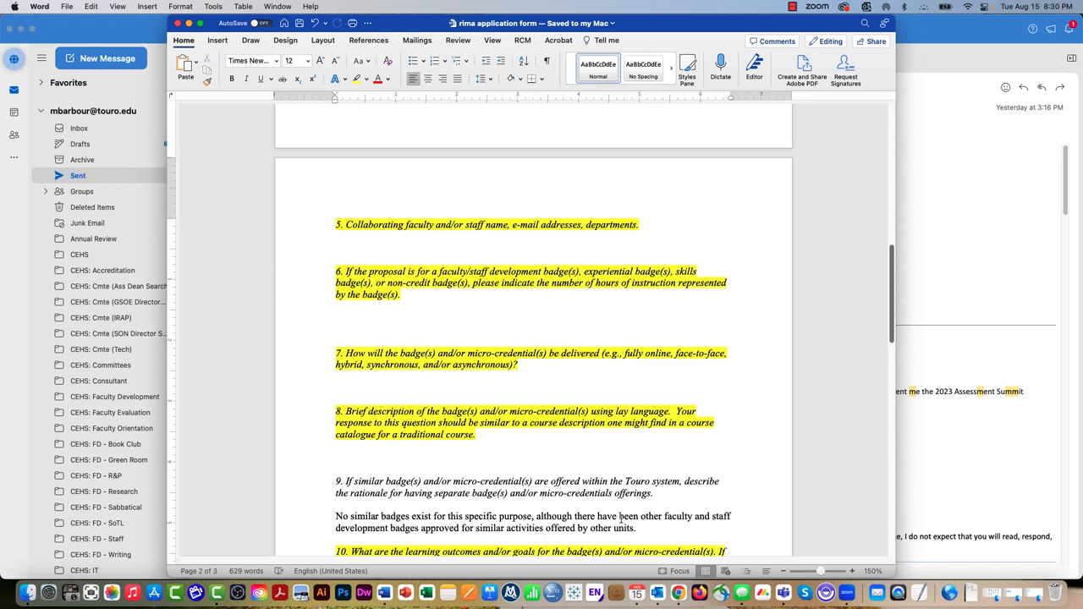
pyautogui.click(337, 457)
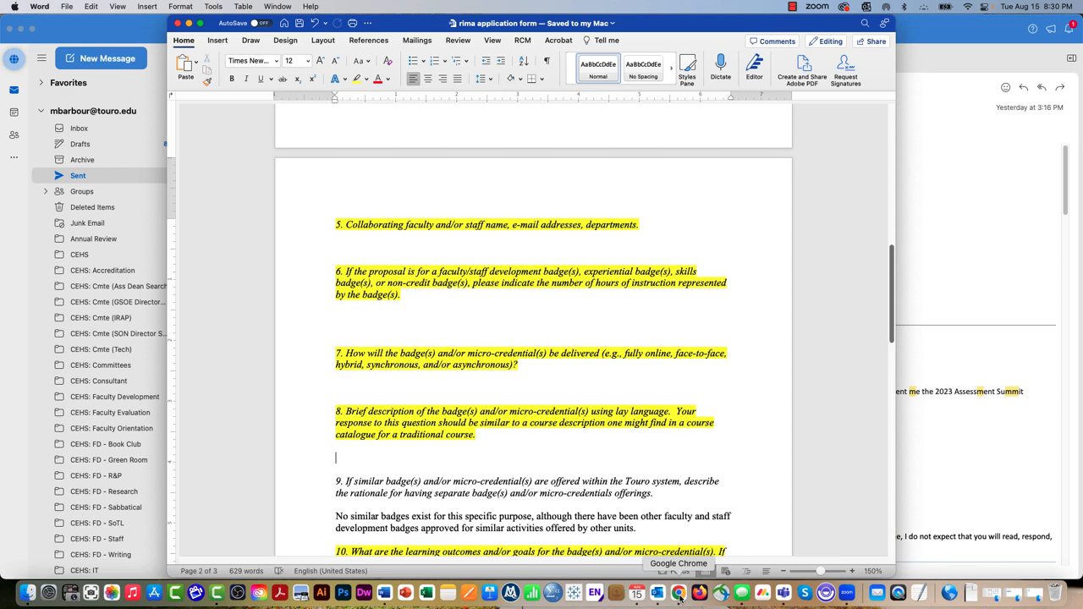
pyautogui.click(679, 592)
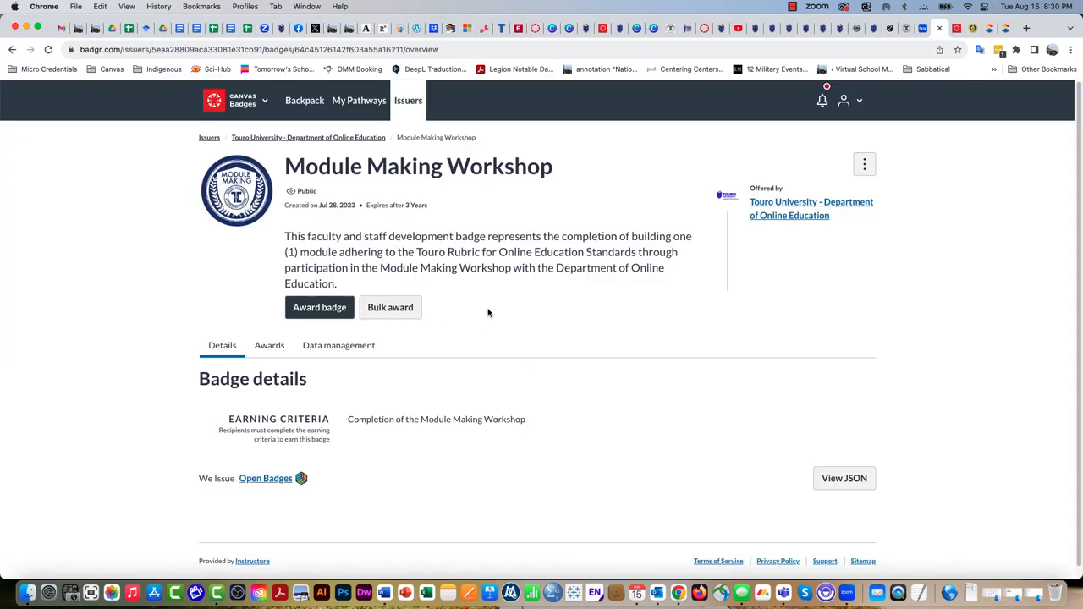
pyautogui.moveTo(339, 252)
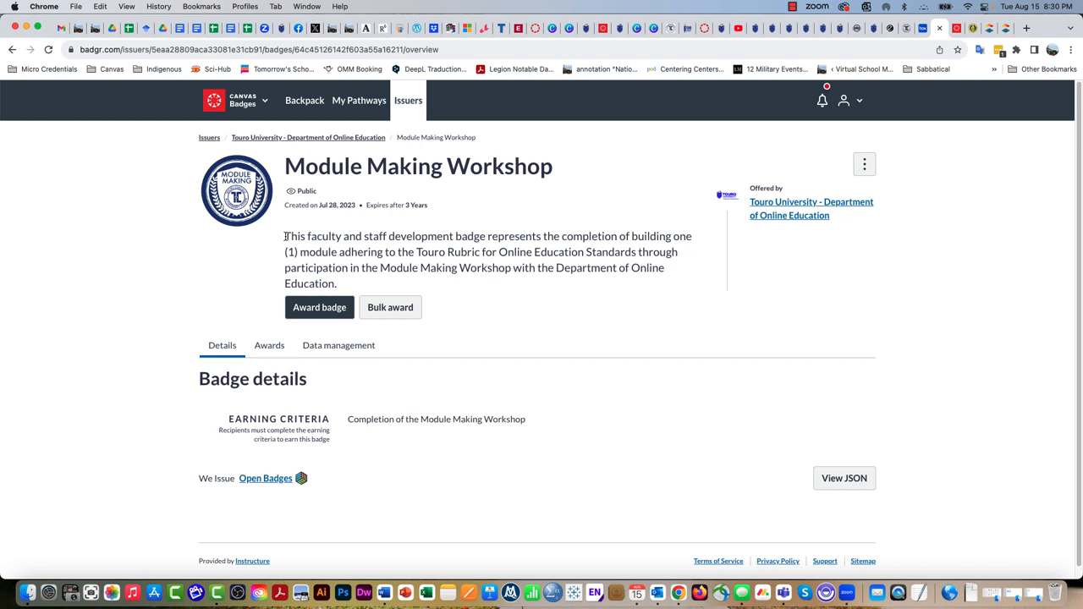
pyautogui.moveTo(284, 237); pyautogui.dragTo(335, 284)
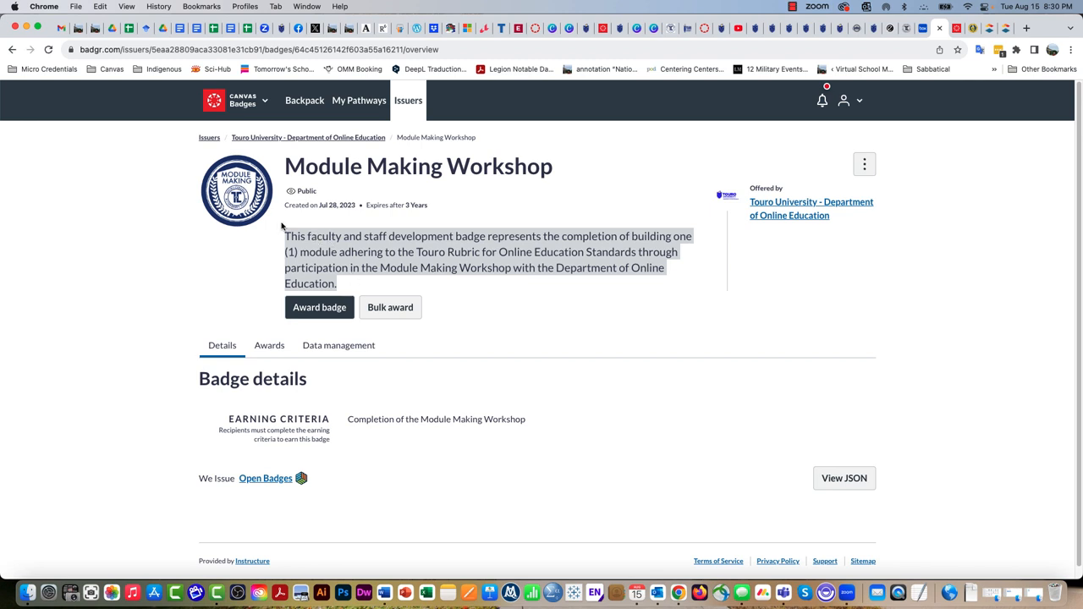
pyautogui.moveTo(373, 268)
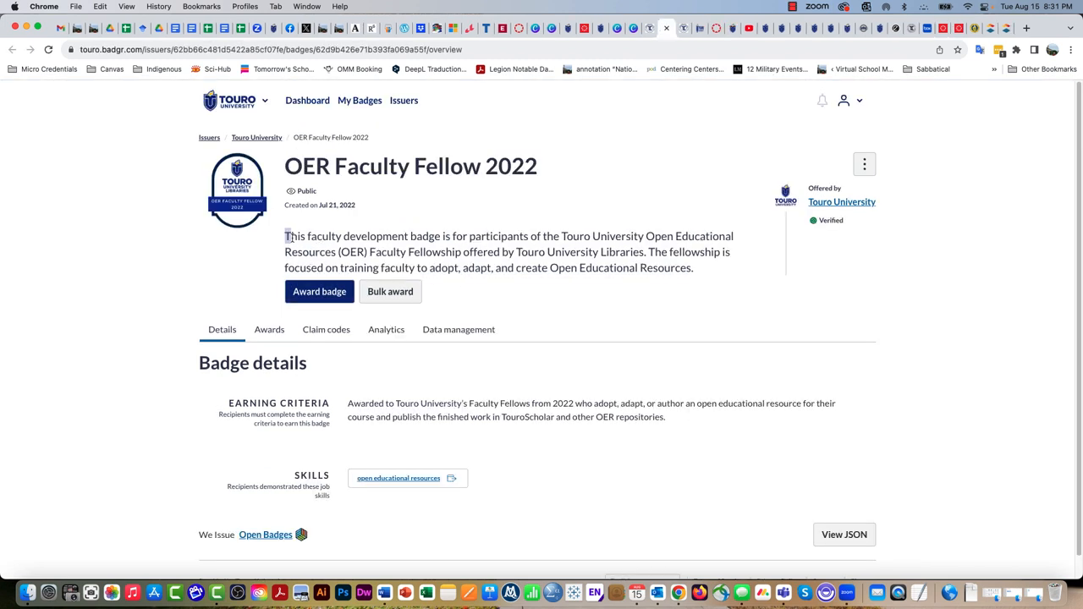
# Expand the Leadership and Management Program 2022 Participant badge description and select its full text
pyautogui.moveTo(285, 237); pyautogui.dragTo(514, 252)
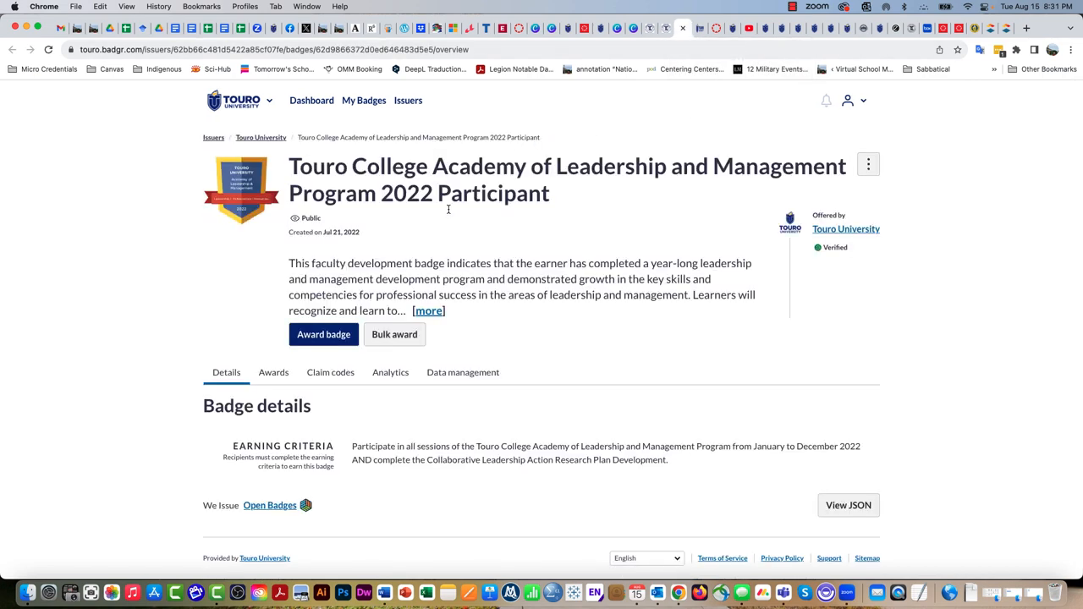
pyautogui.click(429, 311)
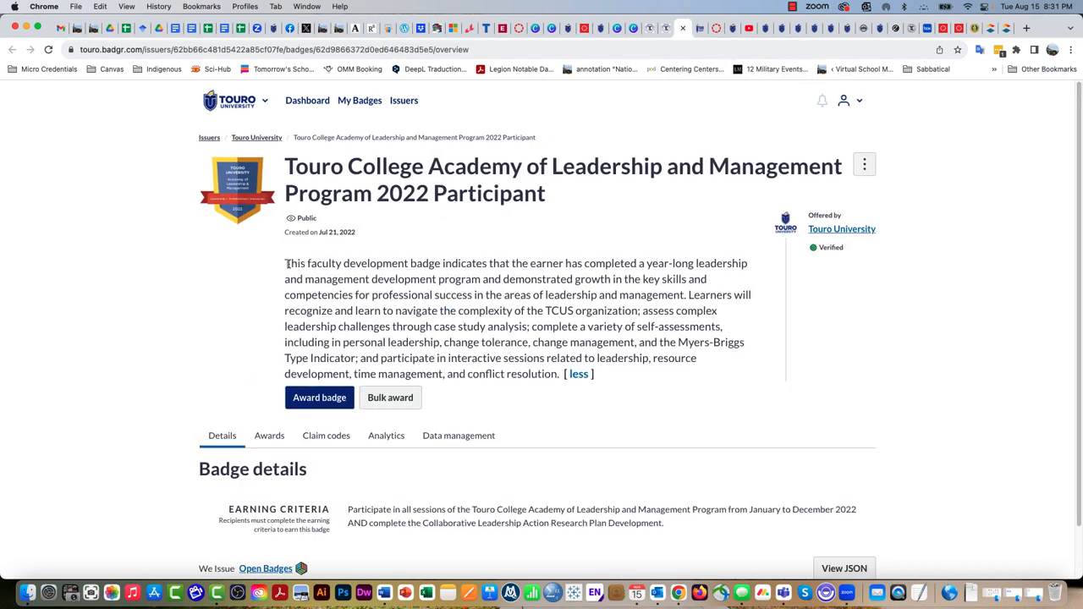
pyautogui.moveTo(284, 264); pyautogui.dragTo(680, 294)
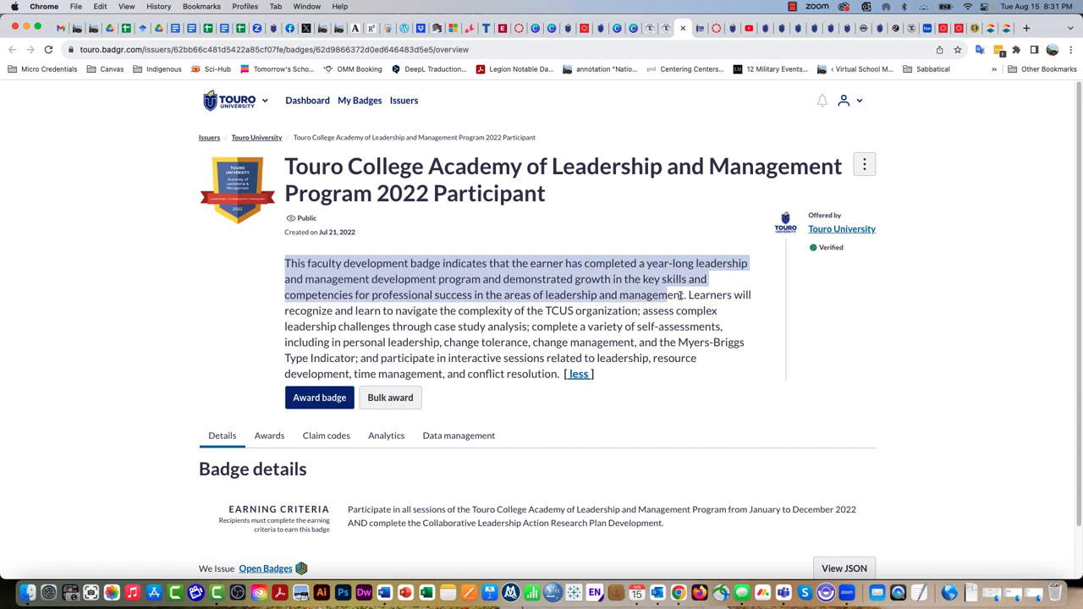
pyautogui.moveTo(681, 295); pyautogui.dragTo(697, 311)
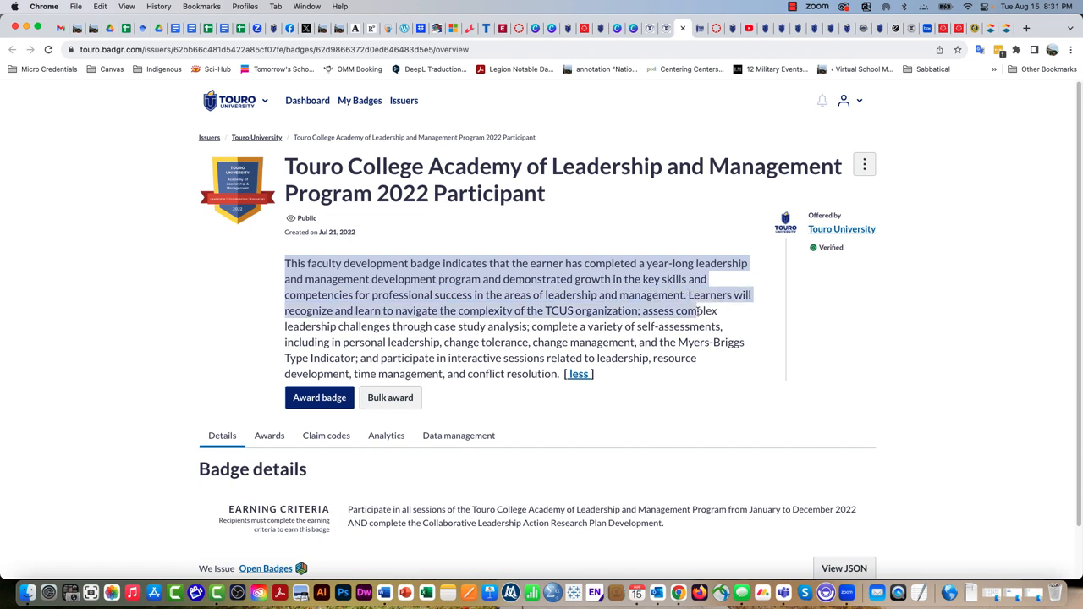
pyautogui.moveTo(697, 311); pyautogui.dragTo(549, 358)
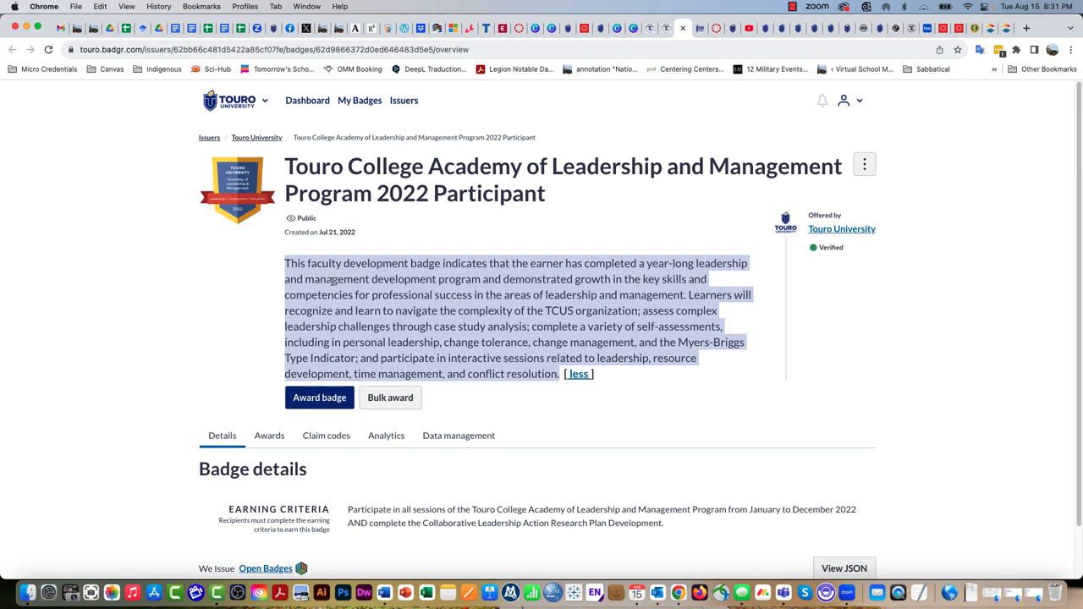
pyautogui.click(262, 281)
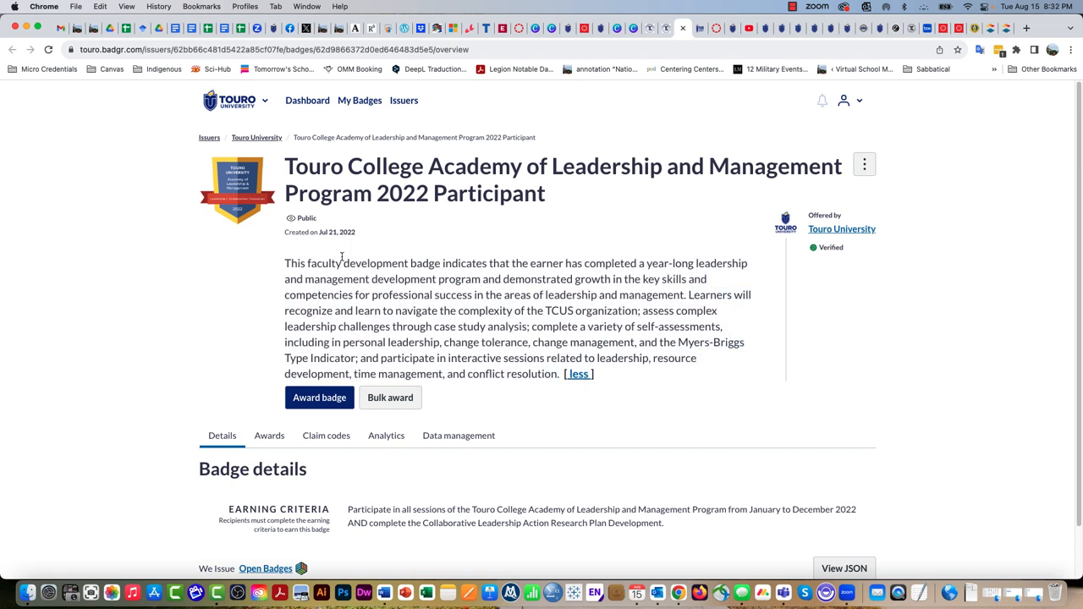
pyautogui.moveTo(366, 396)
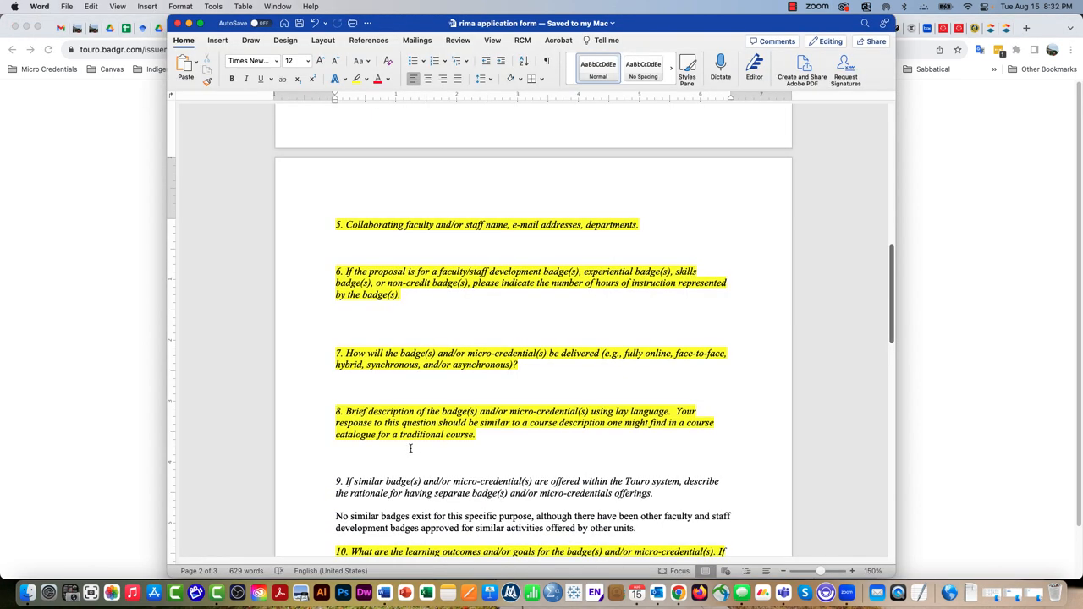
# Select and copy question 11's answer and add blank lines below it for an alternative statement
pyautogui.click(338, 457)
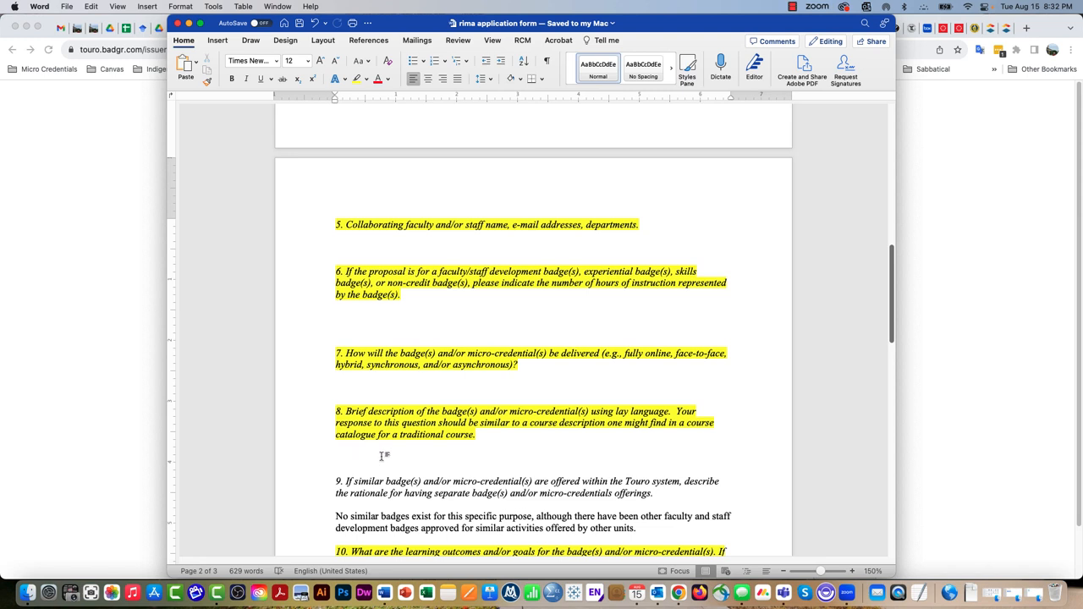
pyautogui.click(335, 457)
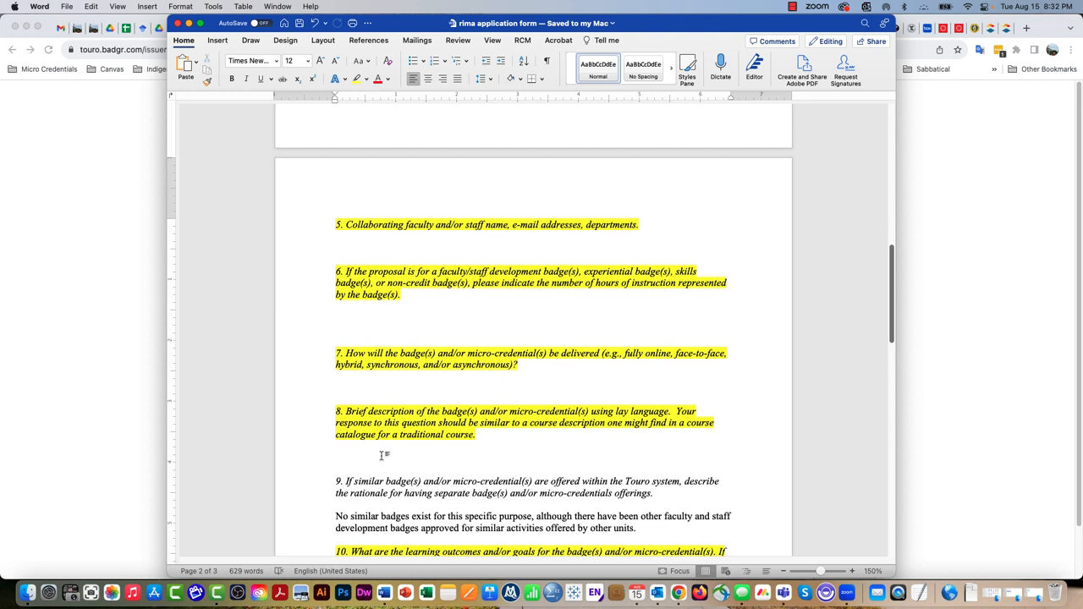
pyautogui.click(335, 457)
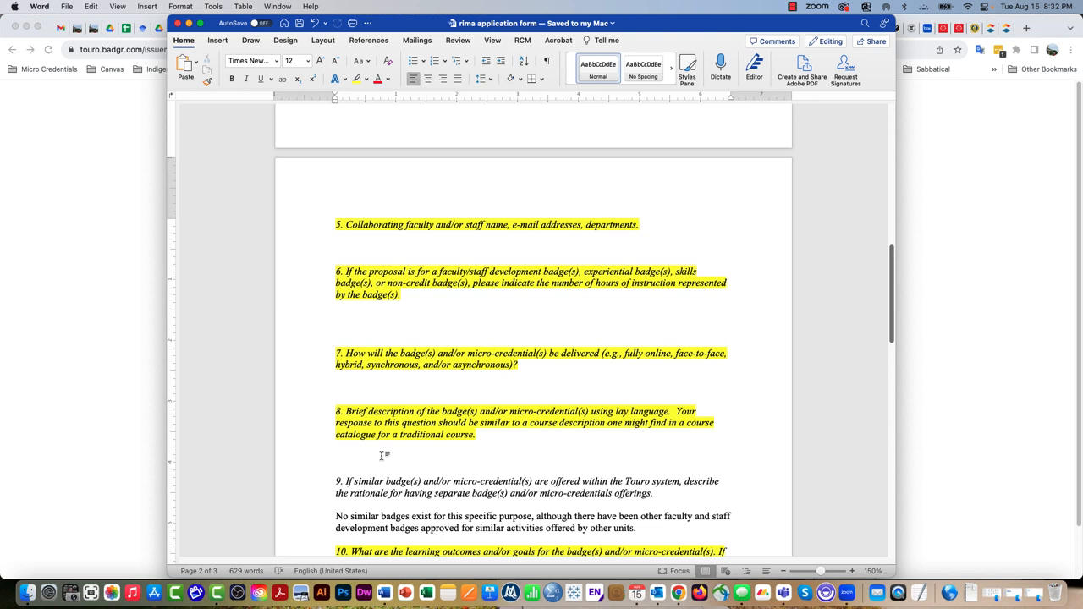
pyautogui.click(336, 457)
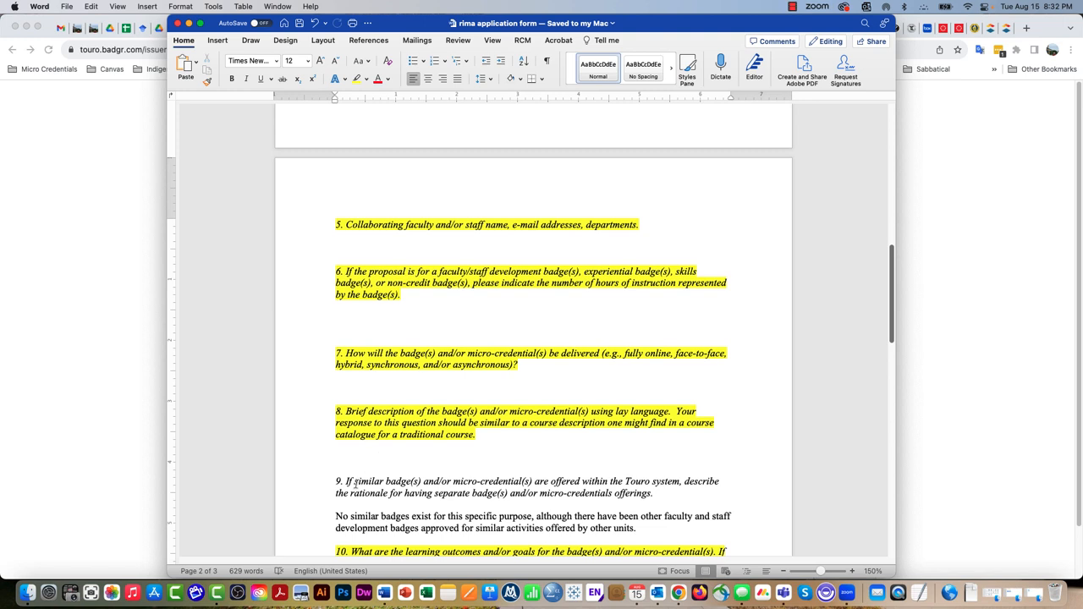
pyautogui.scroll(-3)
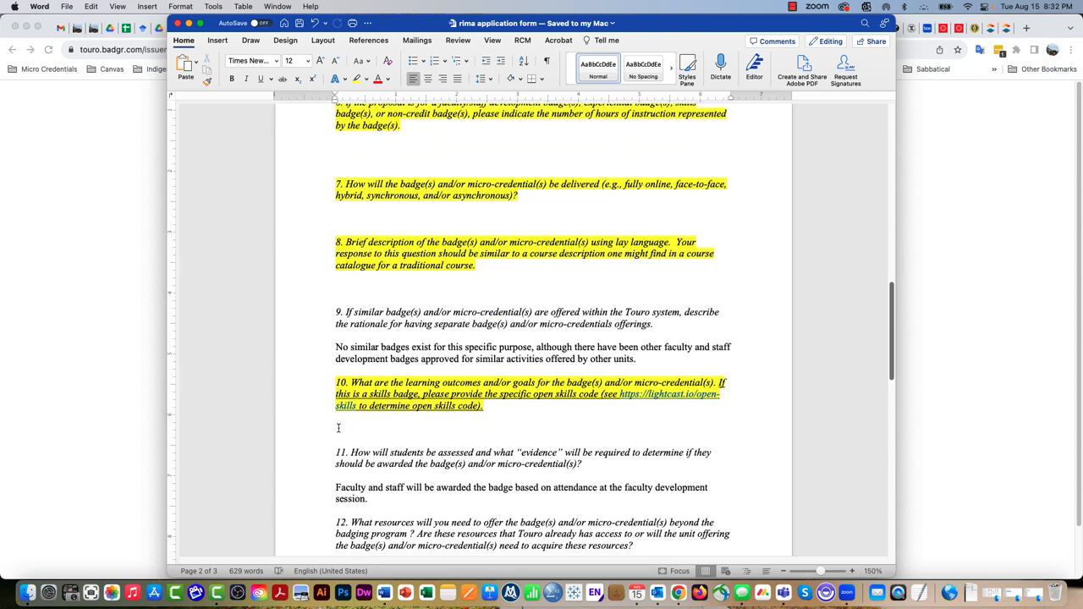
pyautogui.click(335, 288)
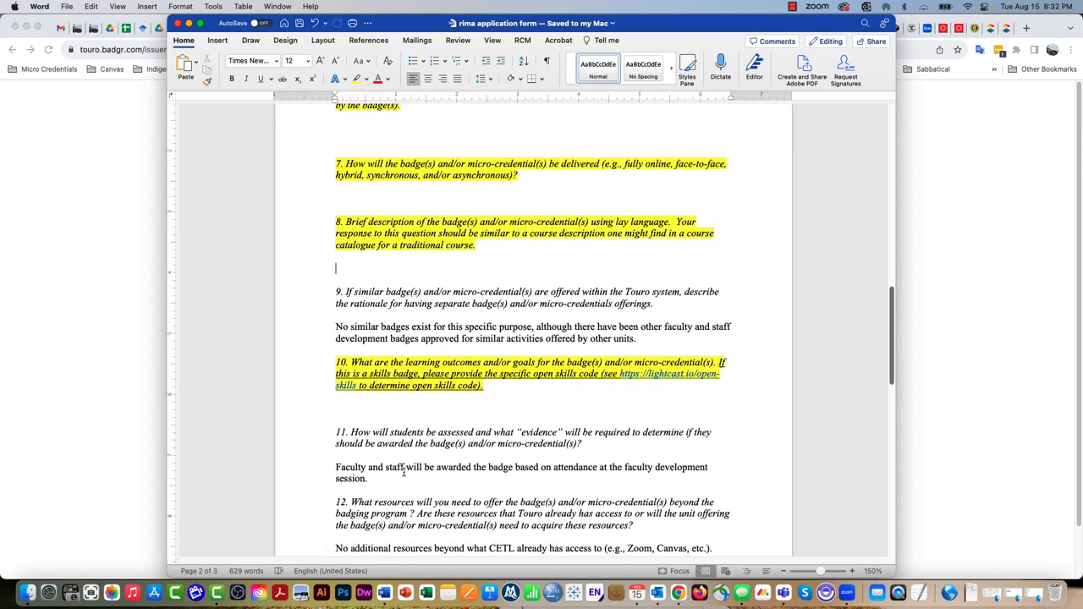
pyautogui.scroll(-3)
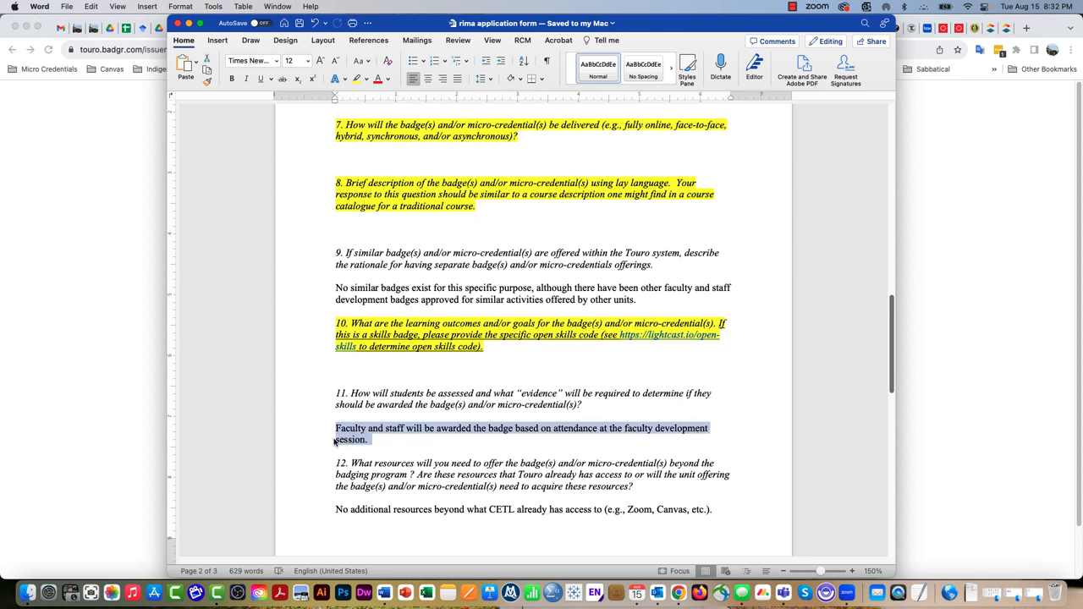
pyautogui.moveTo(567, 440)
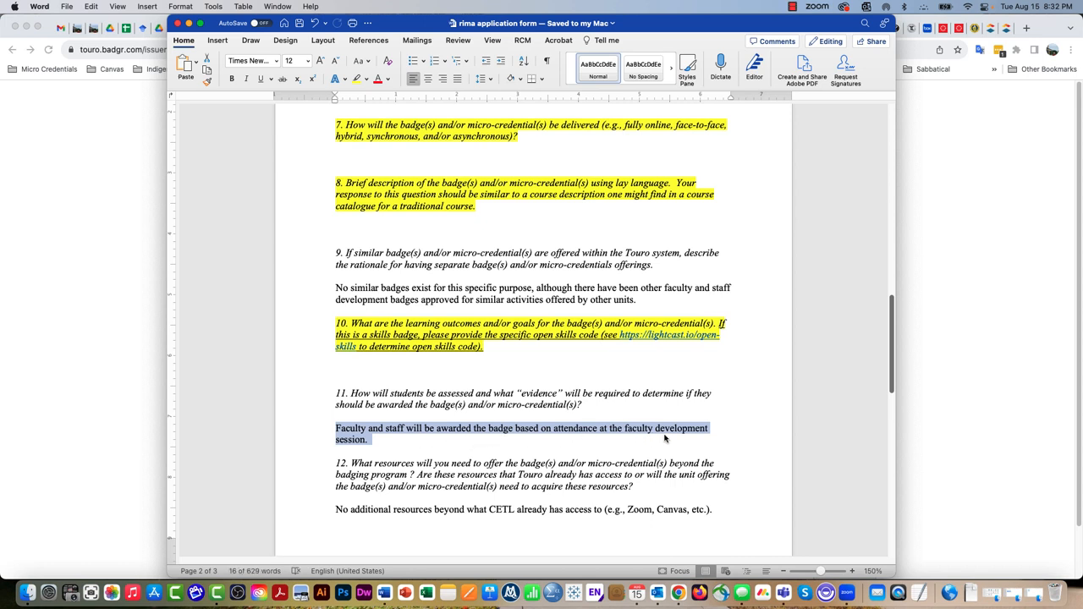
pyautogui.moveTo(567, 449)
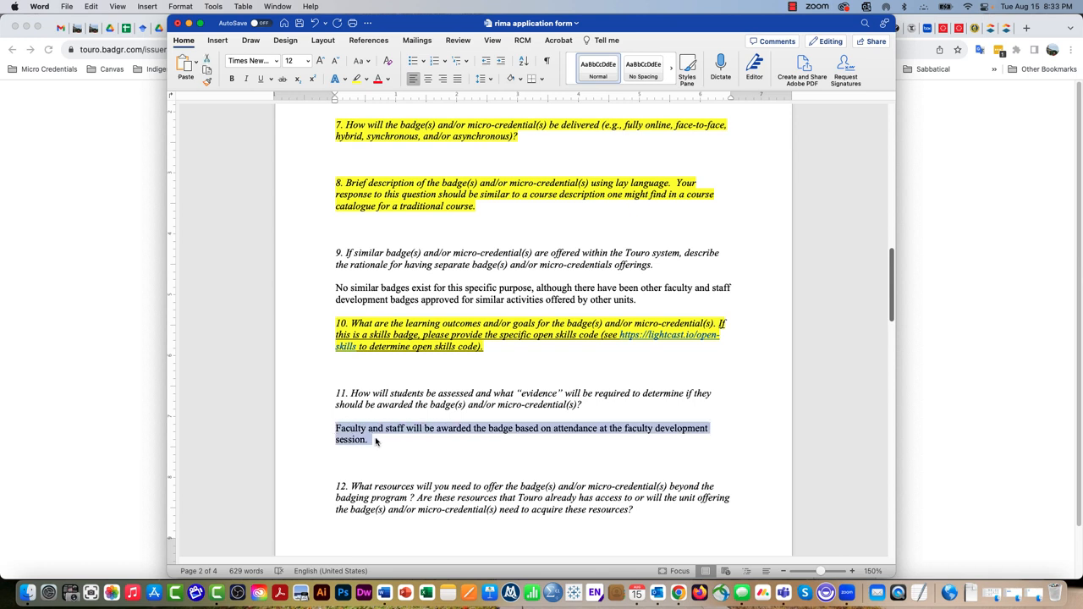
# Write the alternative statement: attendance at ## of the ## general faculty development sessions offered during the Fall 2023 term
pyautogui.click(335, 462)
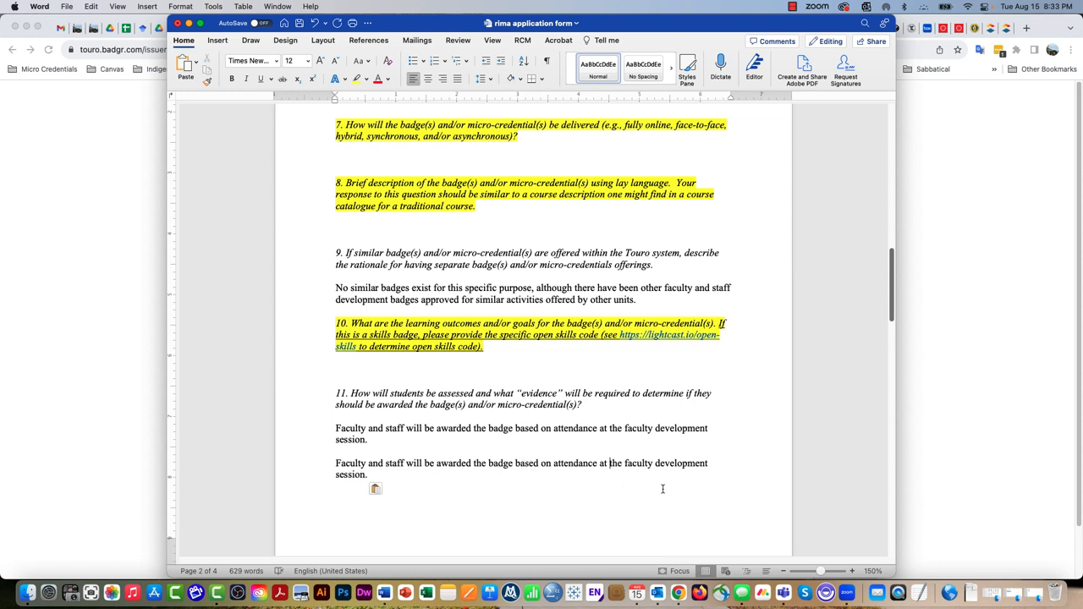
pyautogui.write('##')
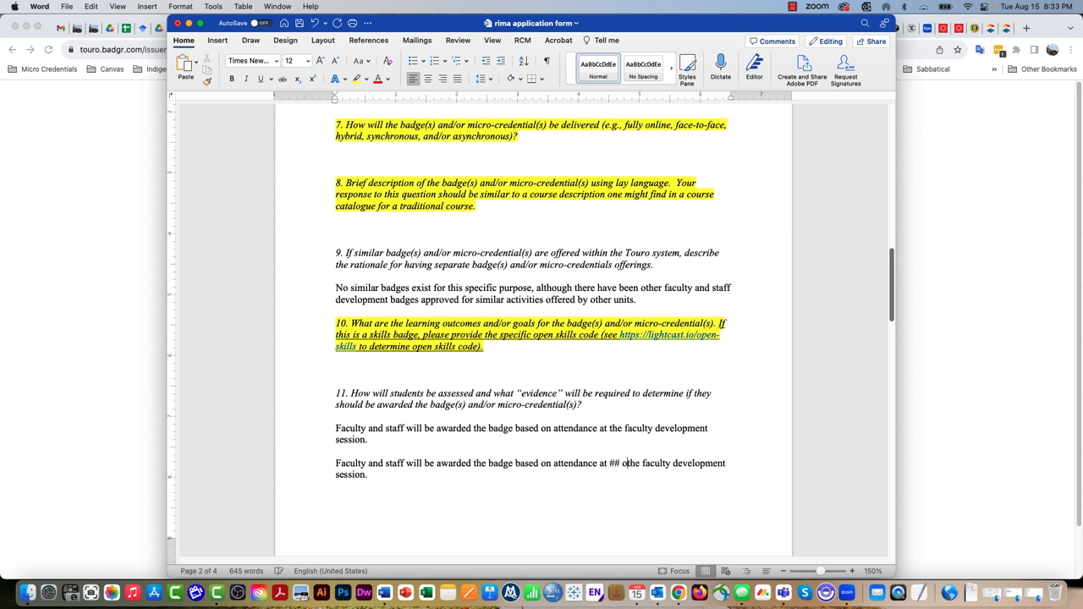
pyautogui.write('of the ##')
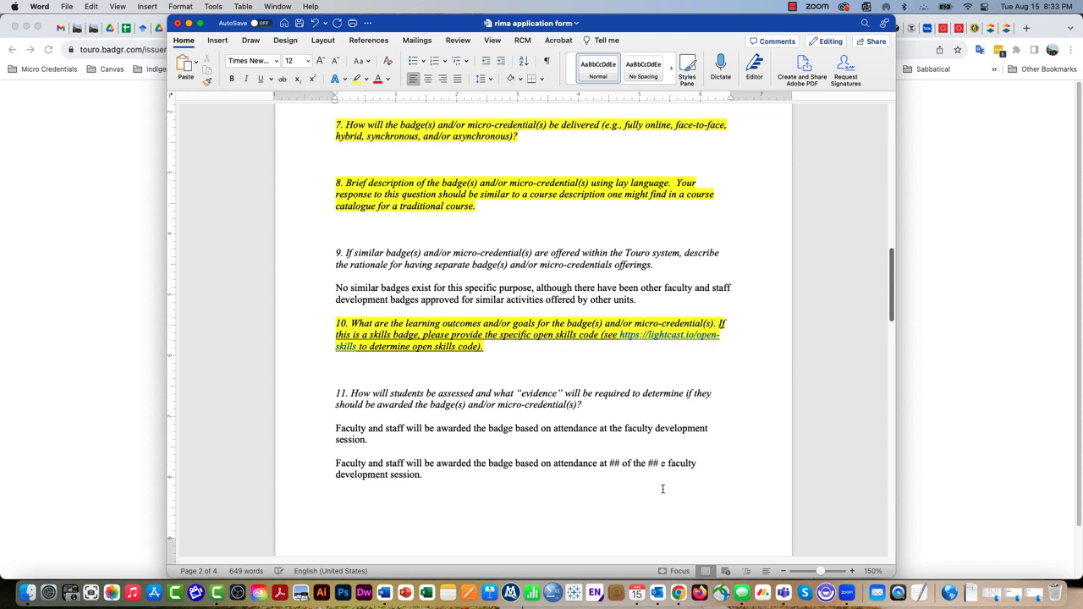
pyautogui.write('general')
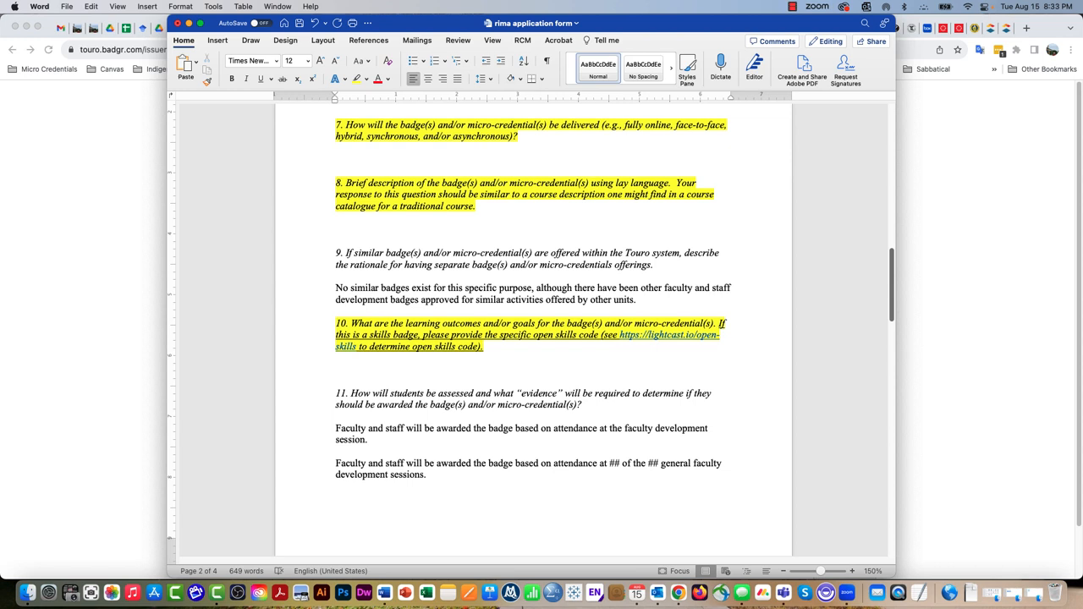
pyautogui.click(423, 474)
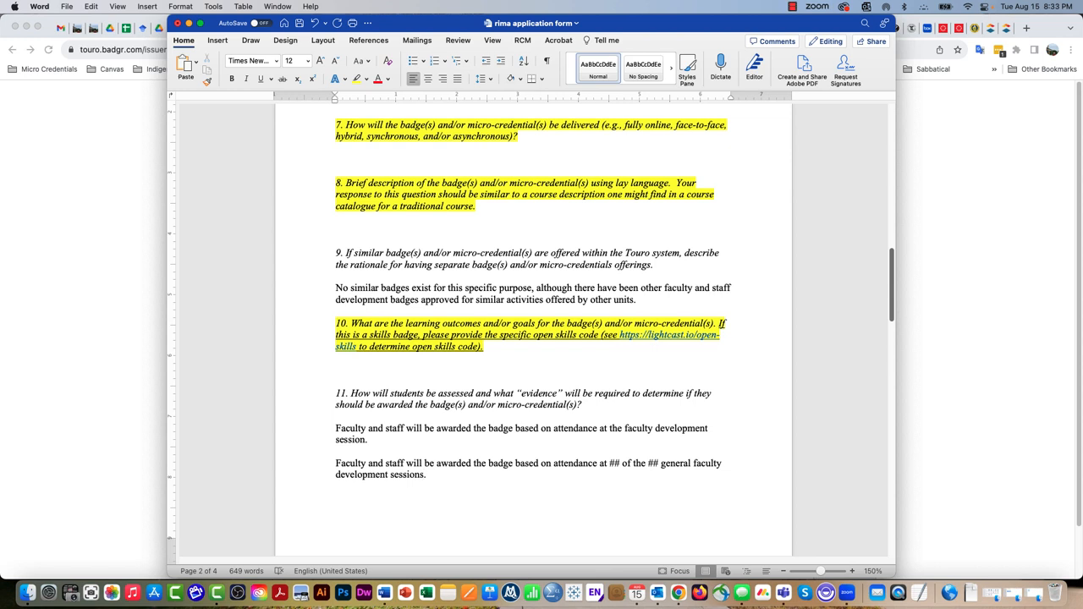
pyautogui.write('offered du')
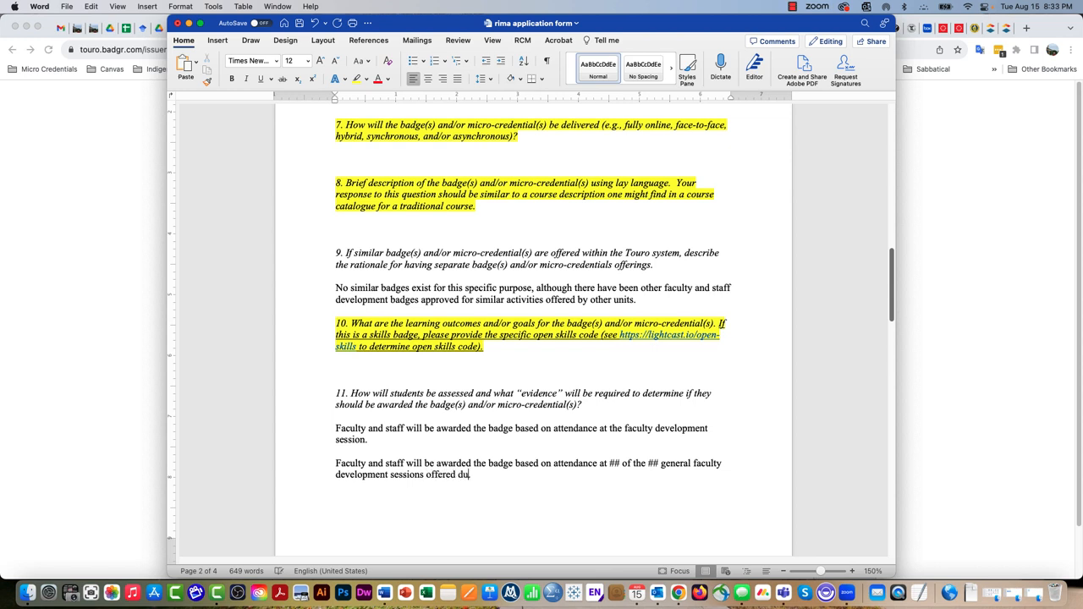
pyautogui.write('ring the Fall 20')
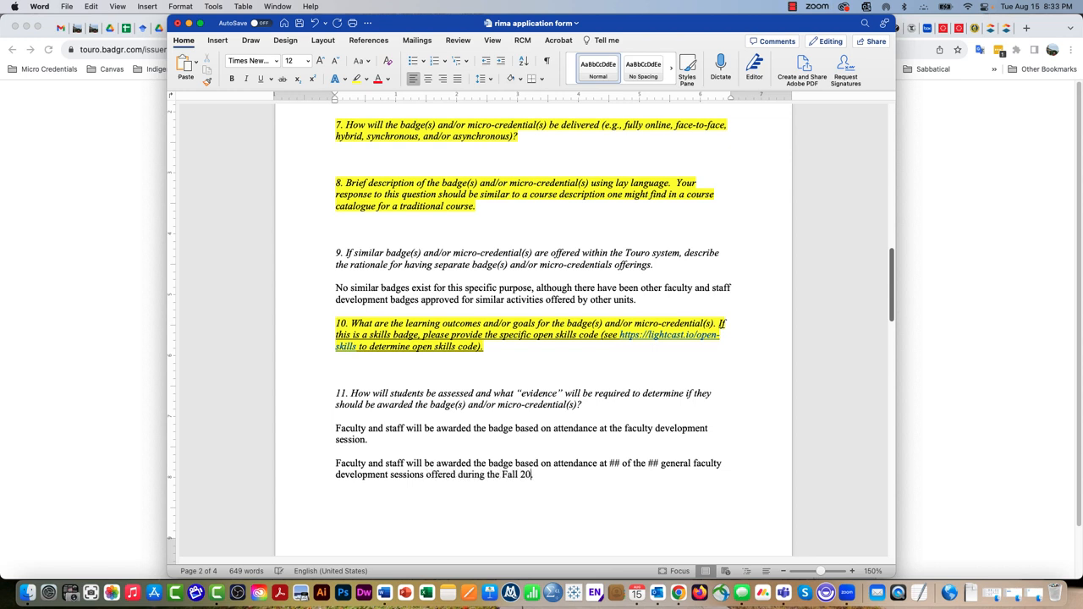
pyautogui.write('23')
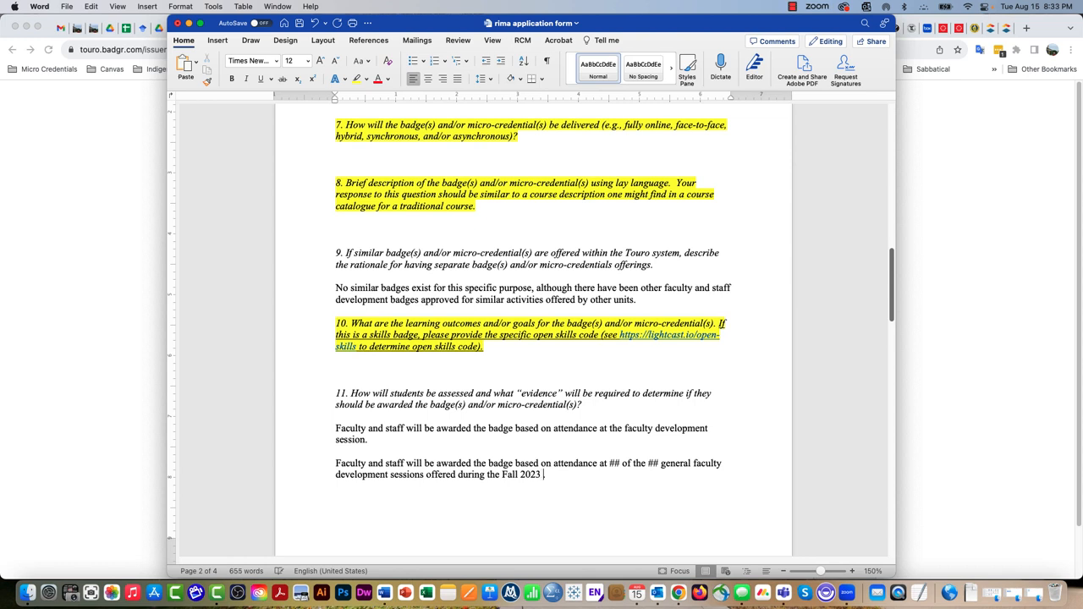
pyautogui.write('term.')
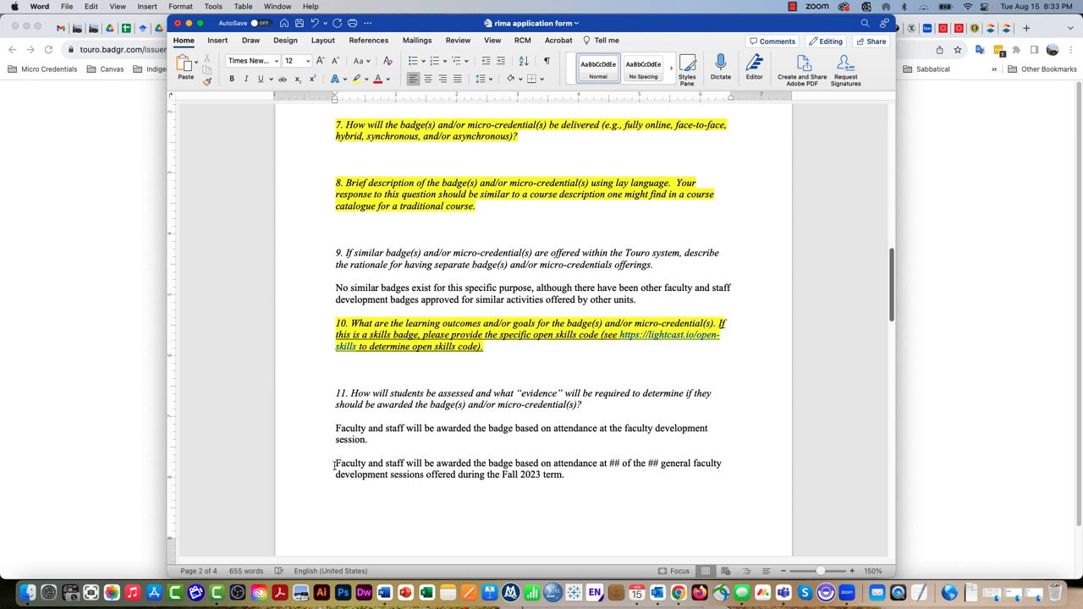
pyautogui.moveTo(335, 427); pyautogui.dragTo(369, 440)
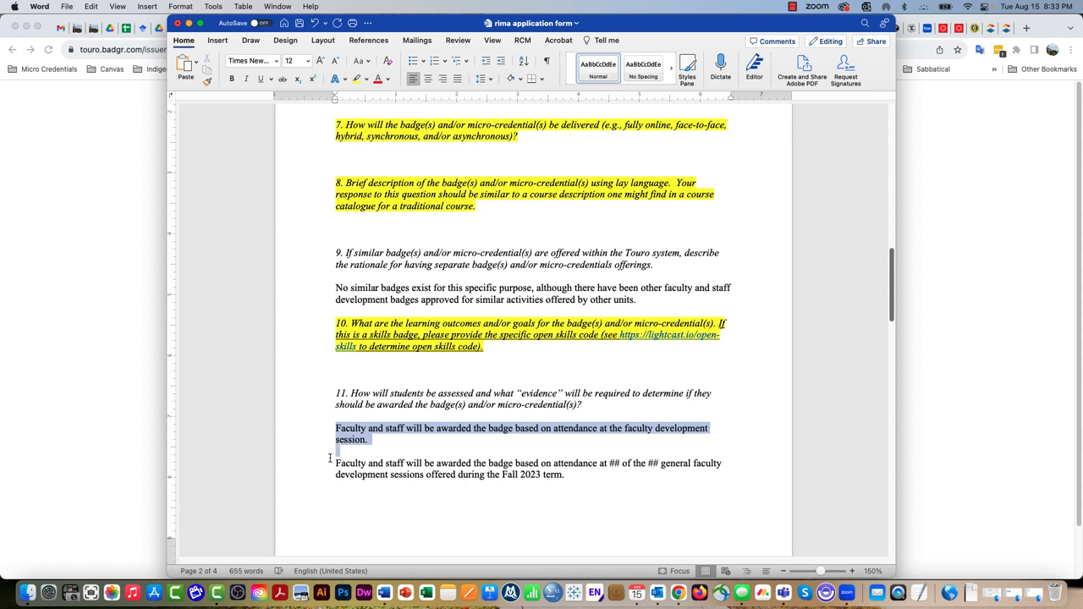
pyautogui.click(370, 440)
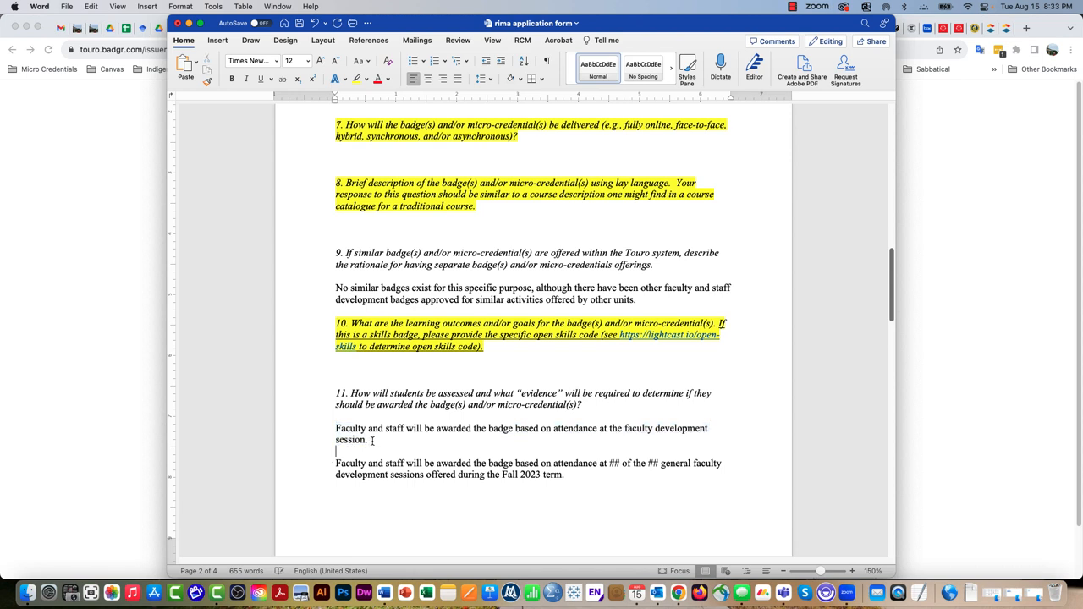
pyautogui.moveTo(335, 464); pyautogui.dragTo(576, 482)
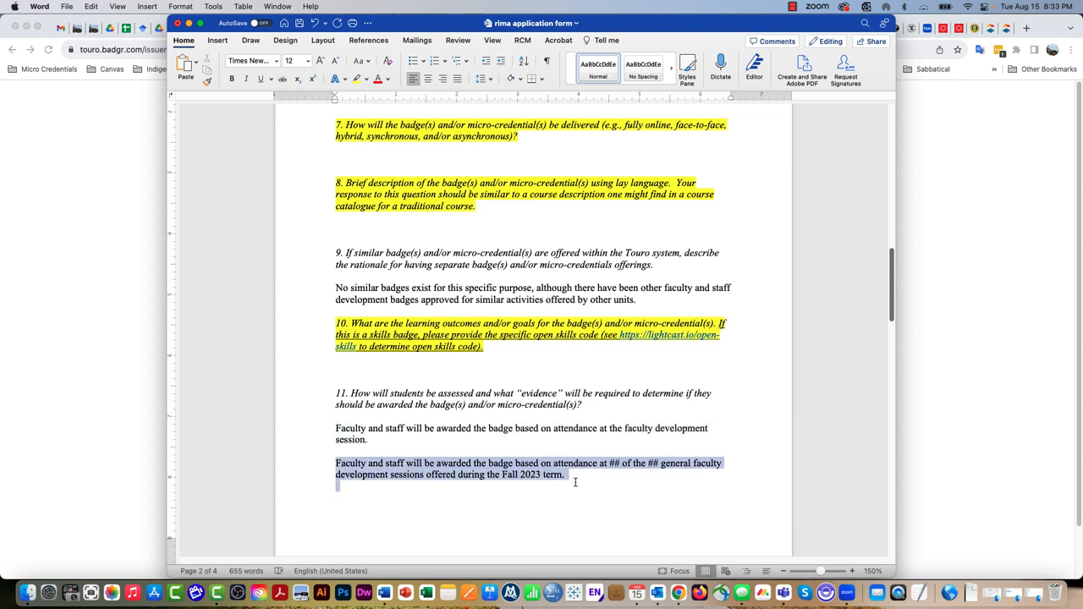
pyautogui.scroll(-3)
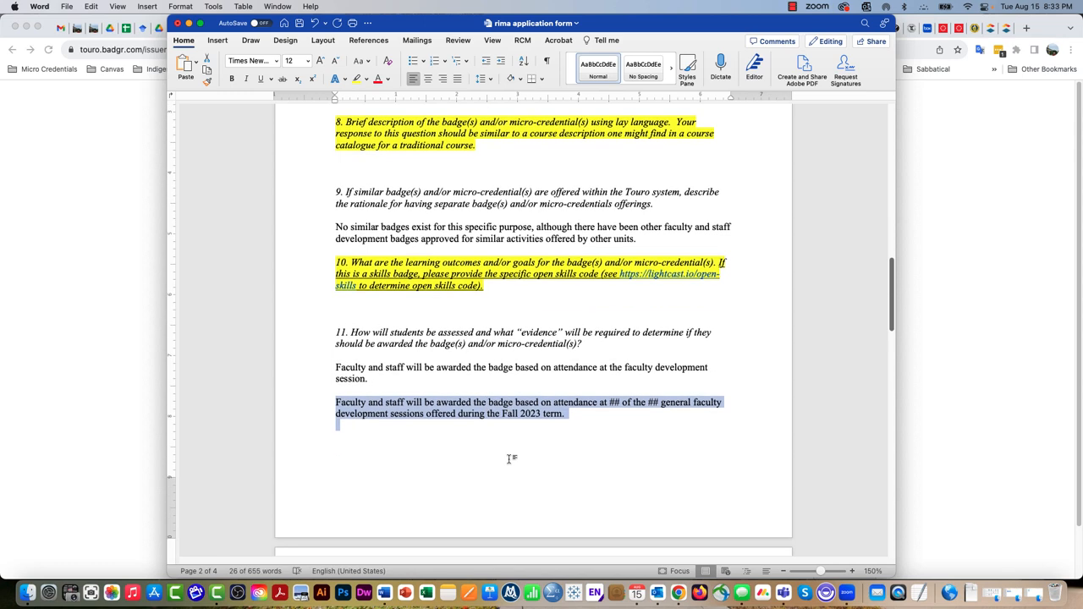
pyautogui.scroll(-3)
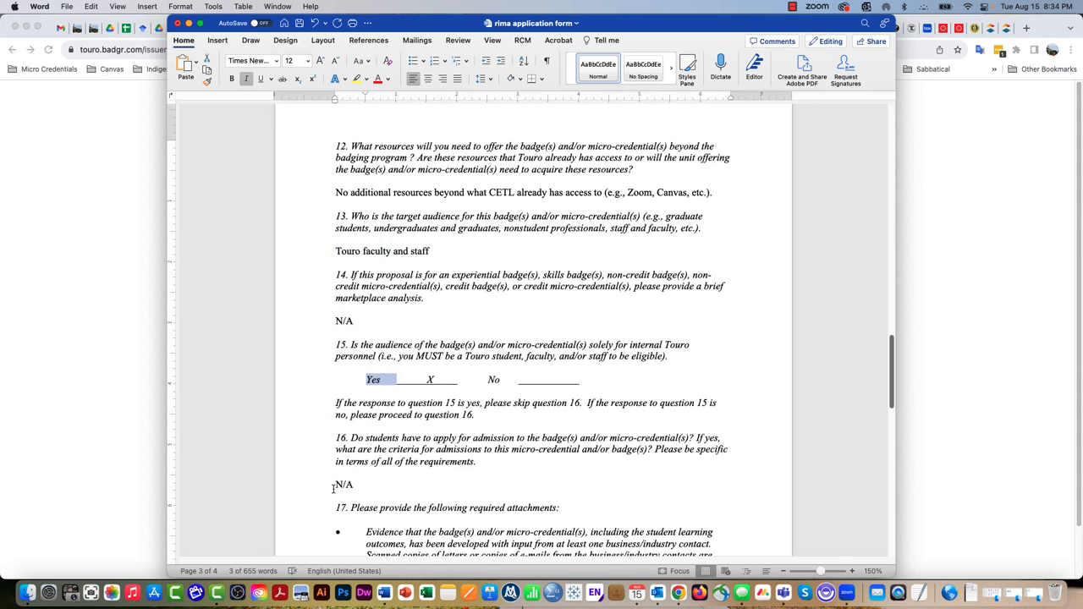
pyautogui.scroll(-3)
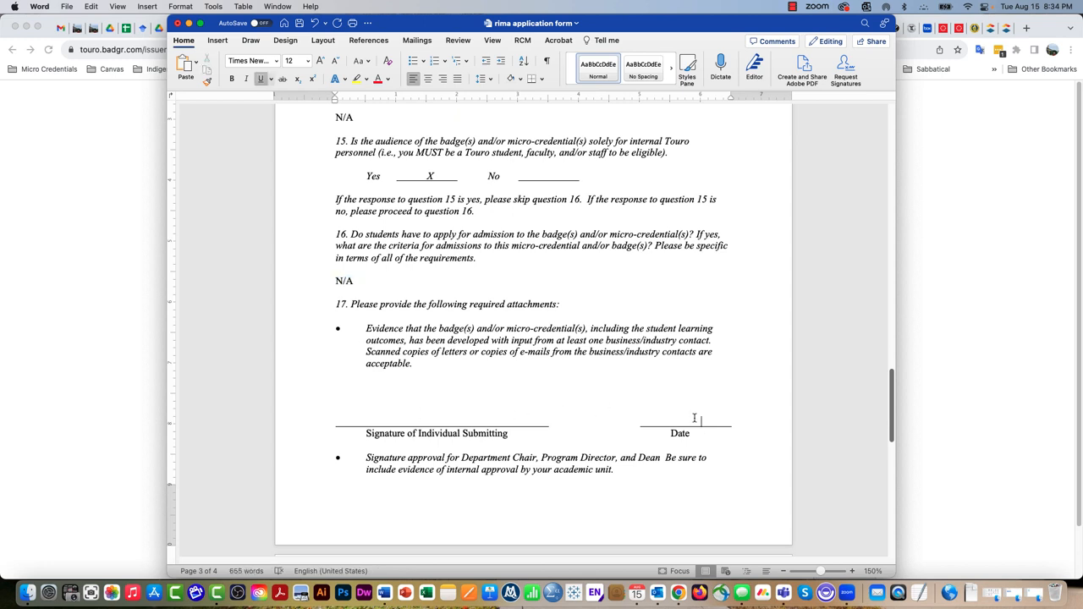
pyautogui.scroll(-3)
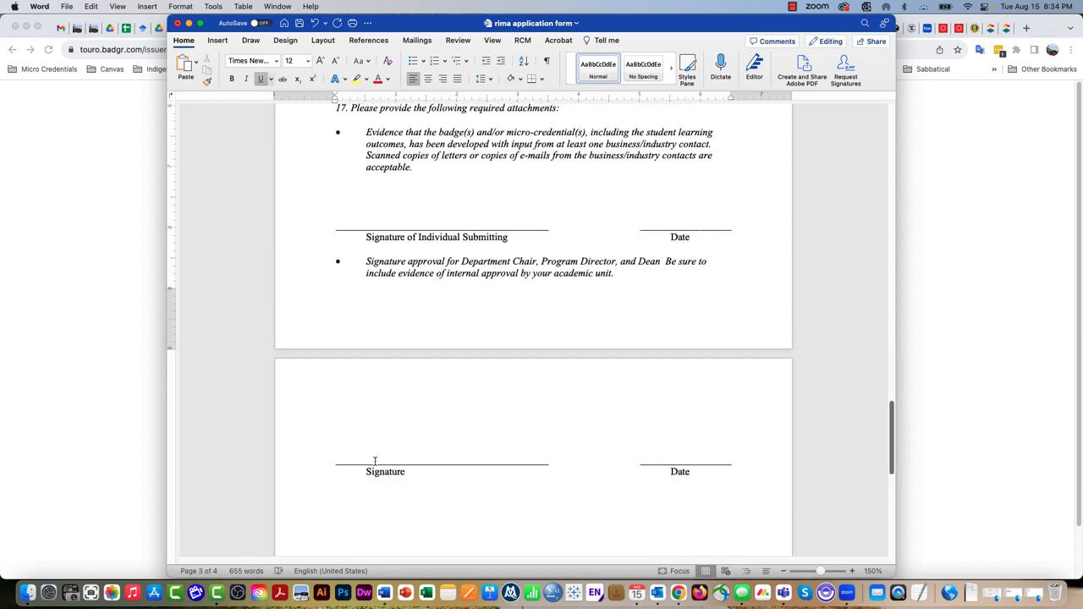
pyautogui.moveTo(390, 457)
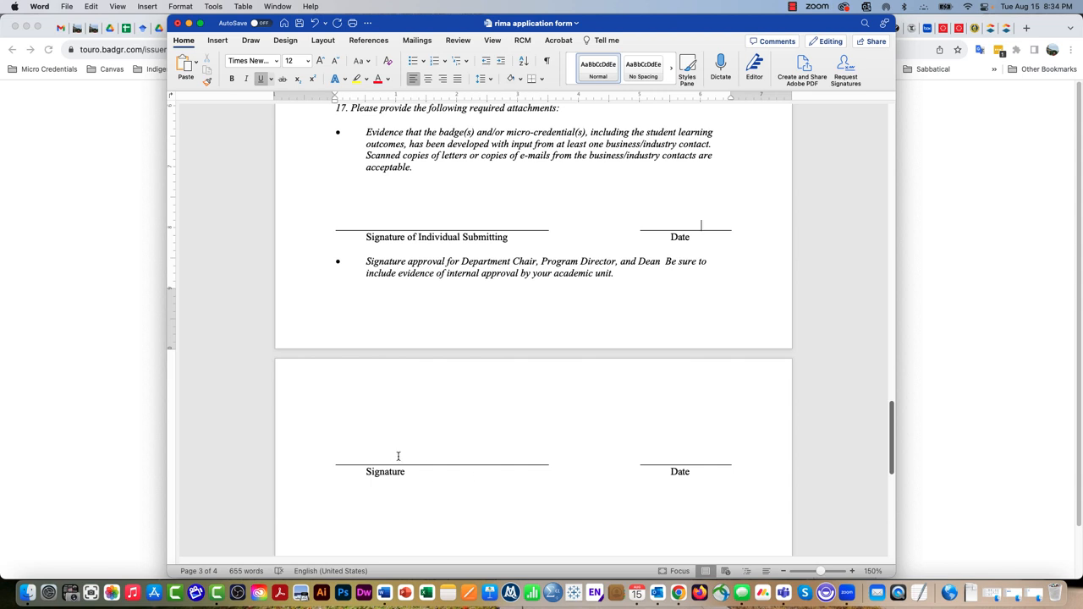
pyautogui.moveTo(376, 457)
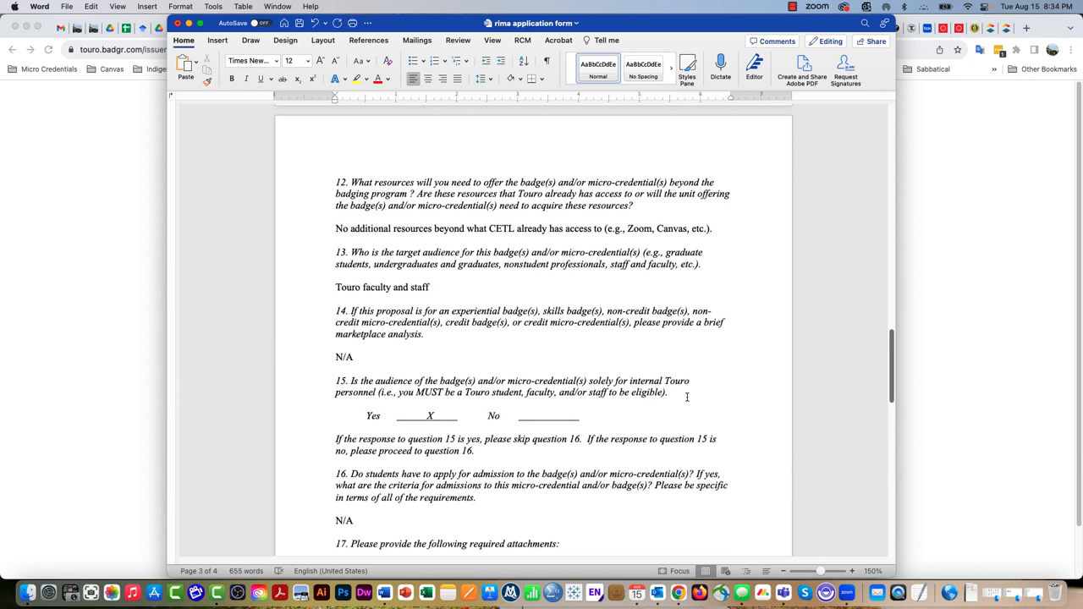
pyautogui.scroll(3)
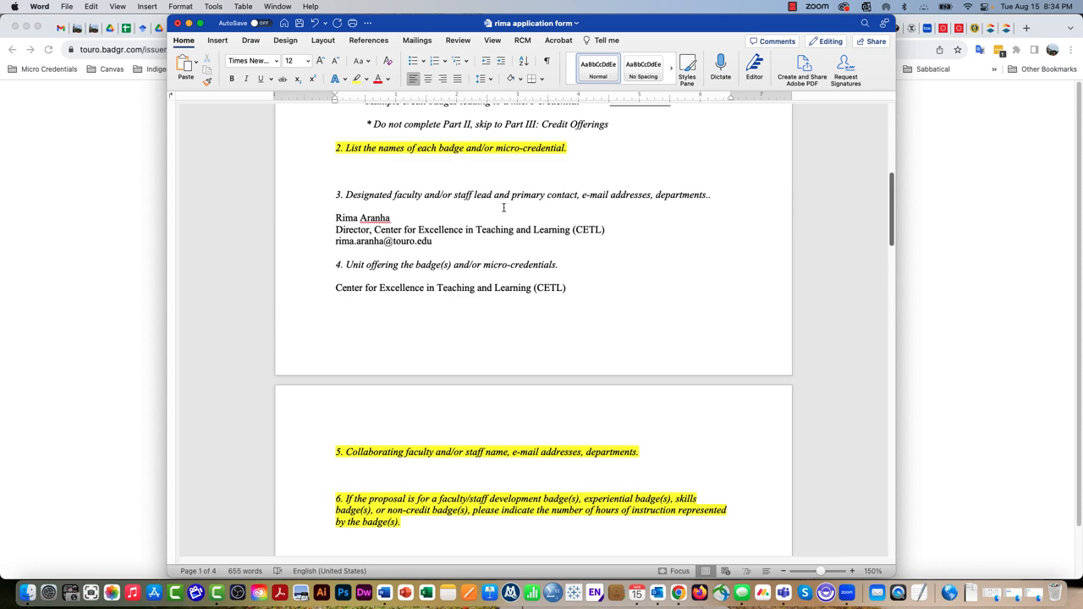
pyautogui.scroll(-3)
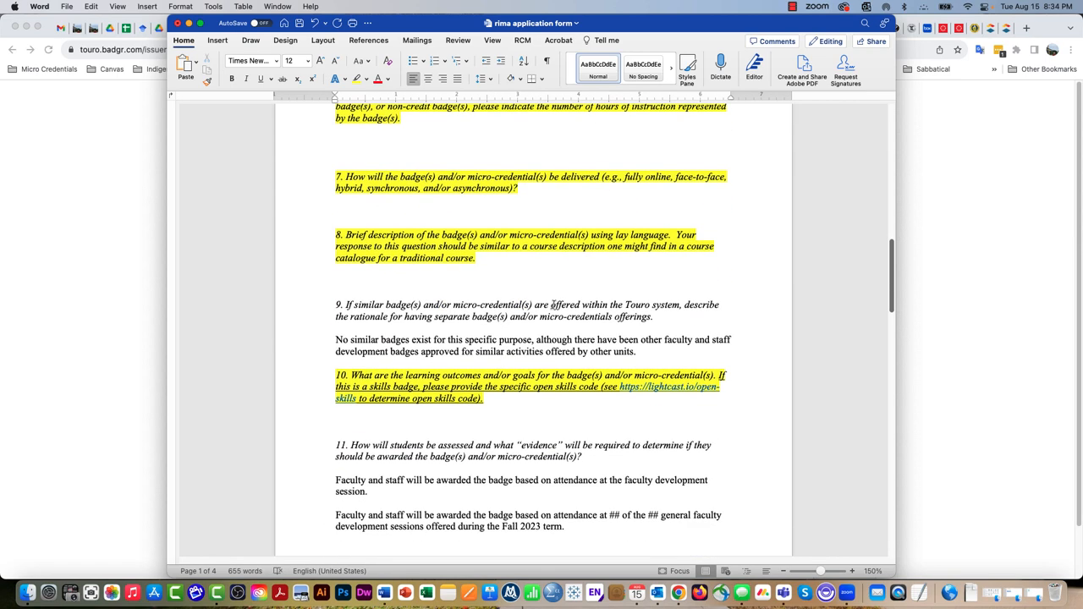
pyautogui.scroll(-3)
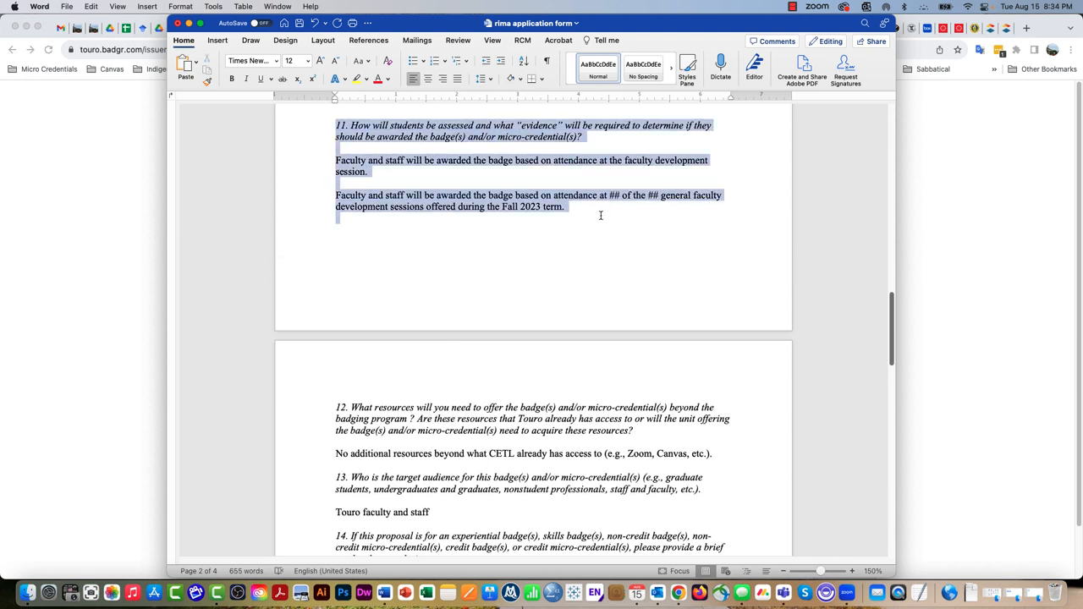
# Apply turquoise Text Highlight Color to question 11 and both award statements
pyautogui.click(367, 80)
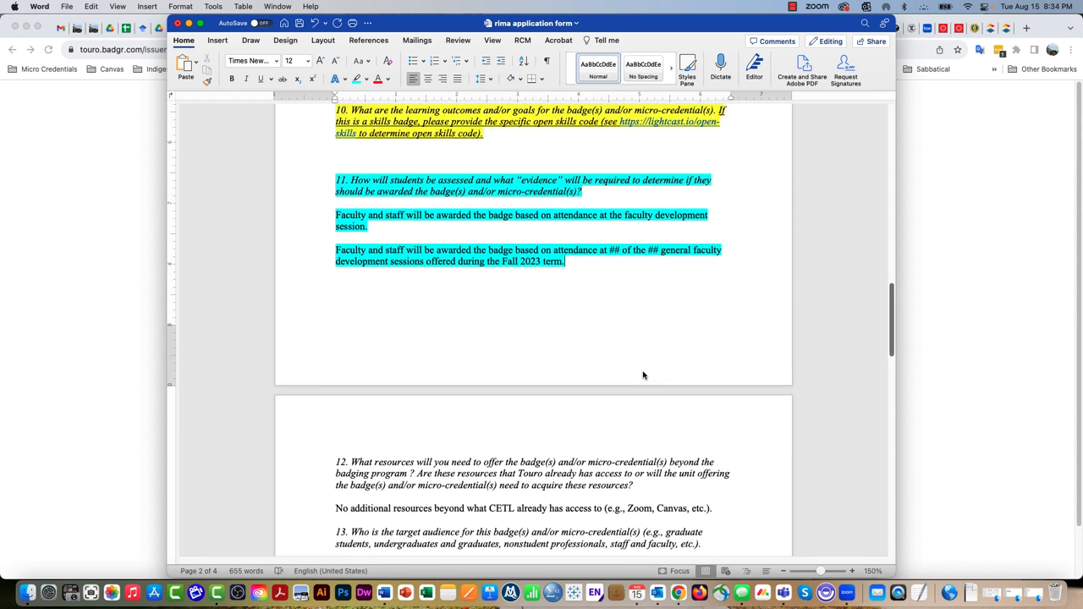
pyautogui.scroll(-3)
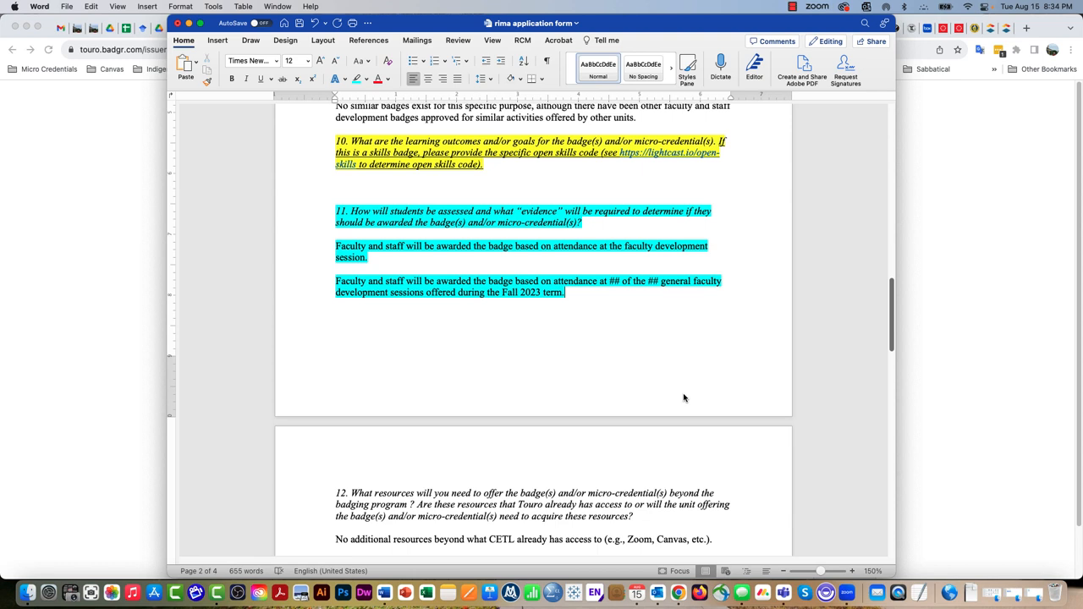